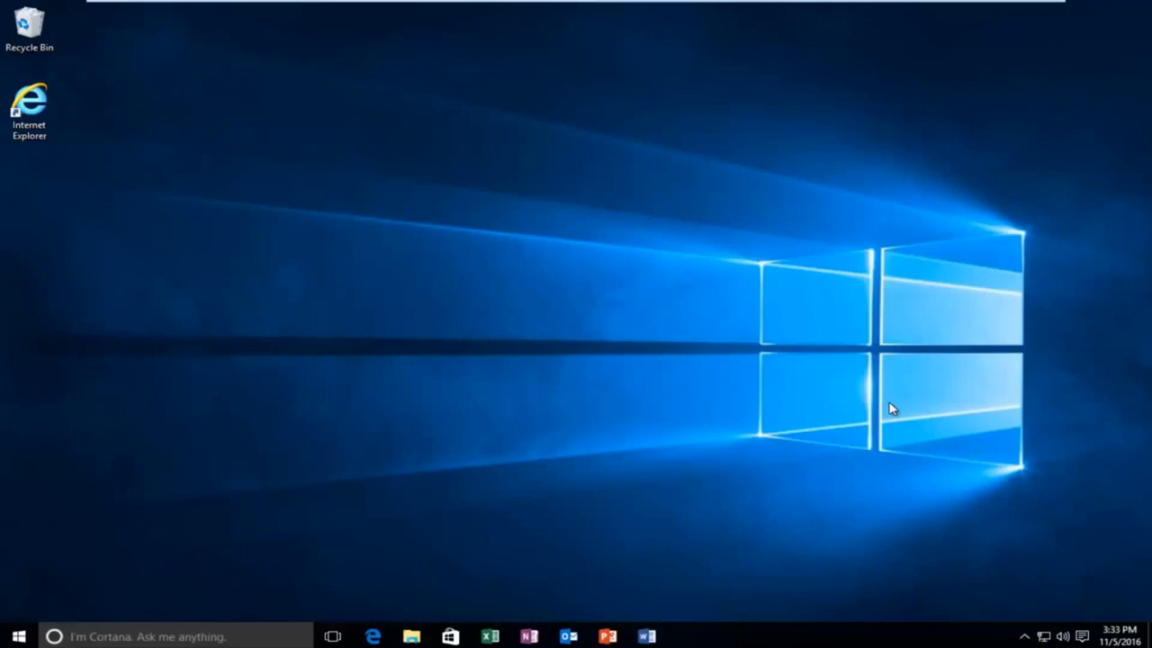
mouse_move(687, 328)
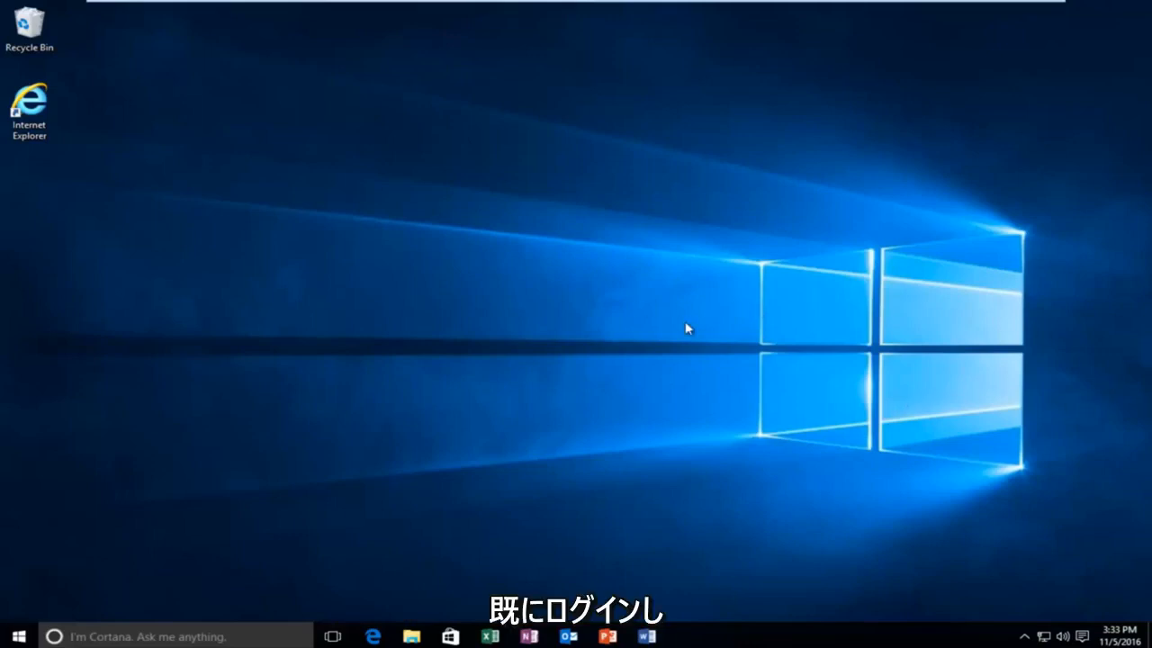
mouse_move(680, 324)
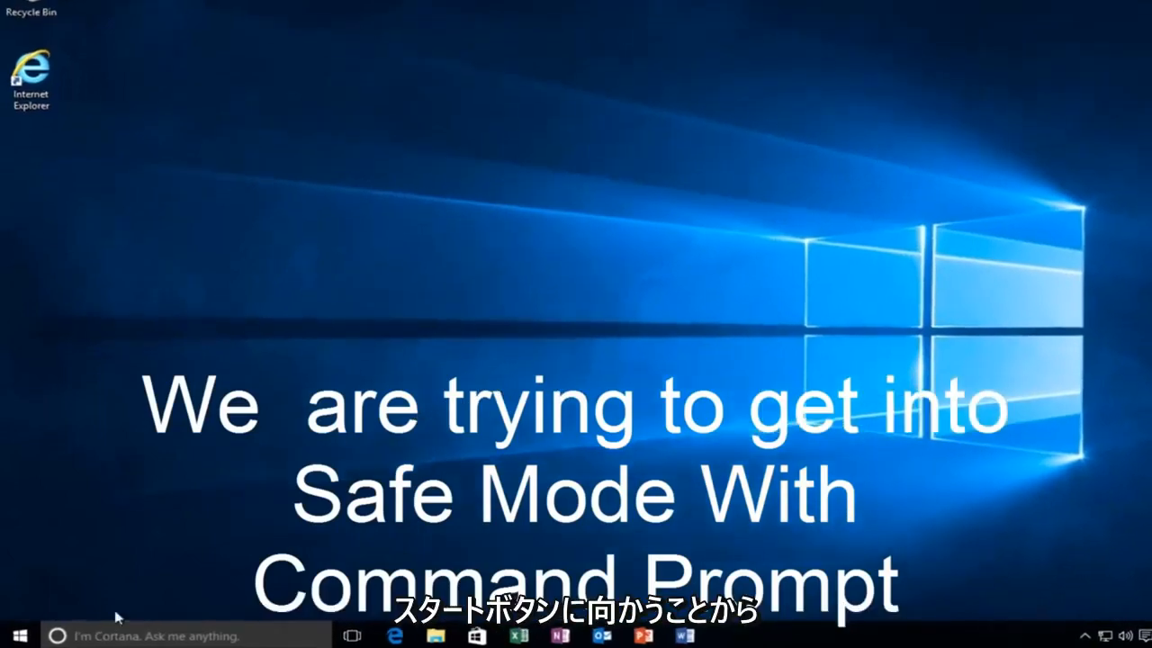
Step: Bring up the Start menu's power choices to restart into the recovery environment
click(16, 633)
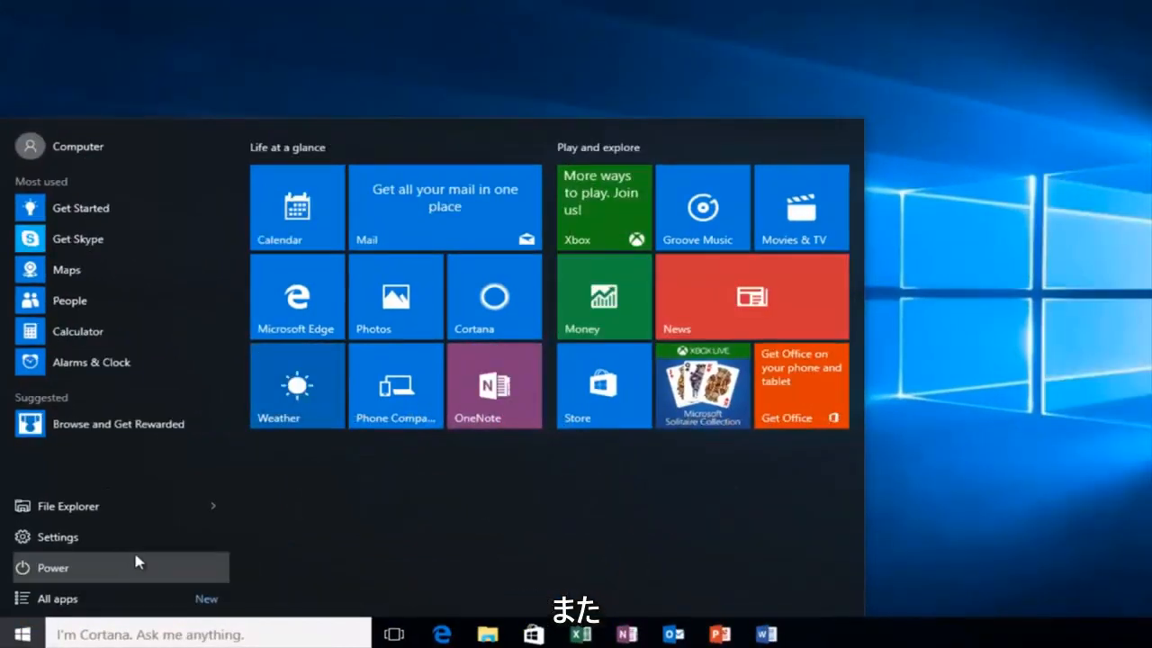
click(54, 567)
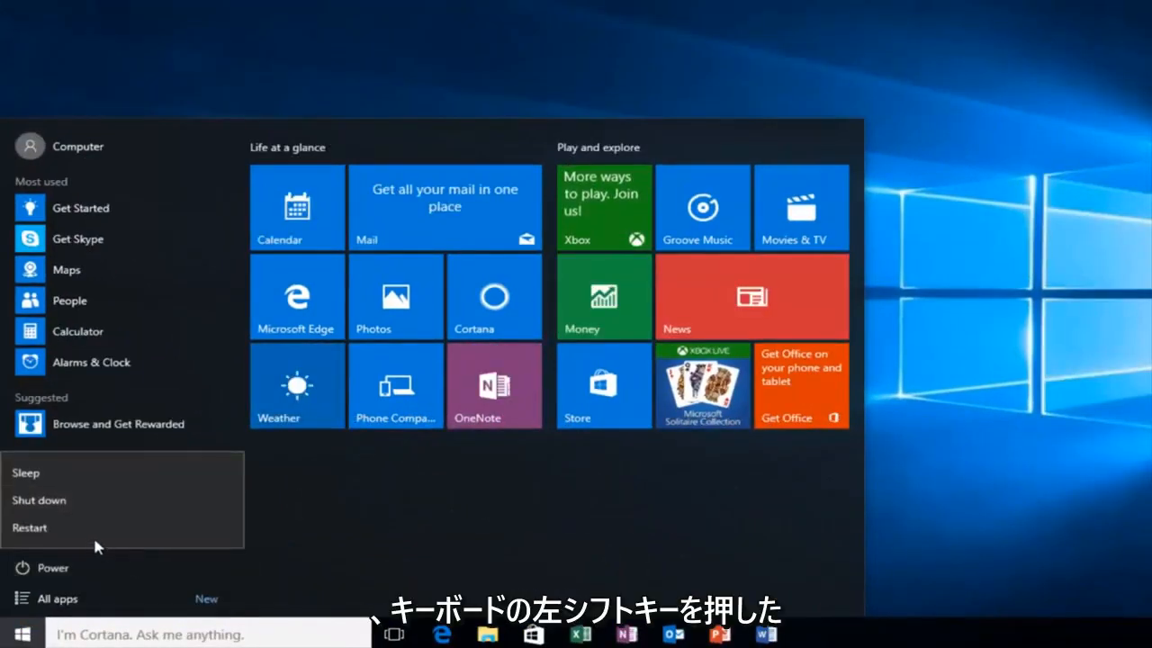
mouse_move(58, 536)
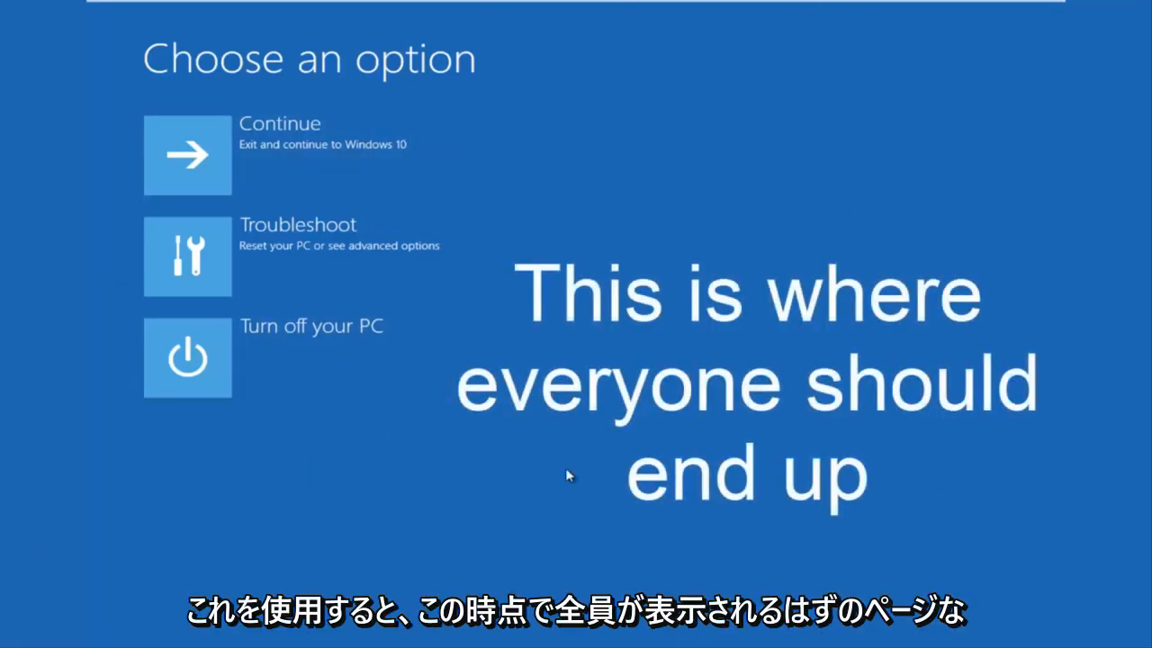
mouse_move(243, 292)
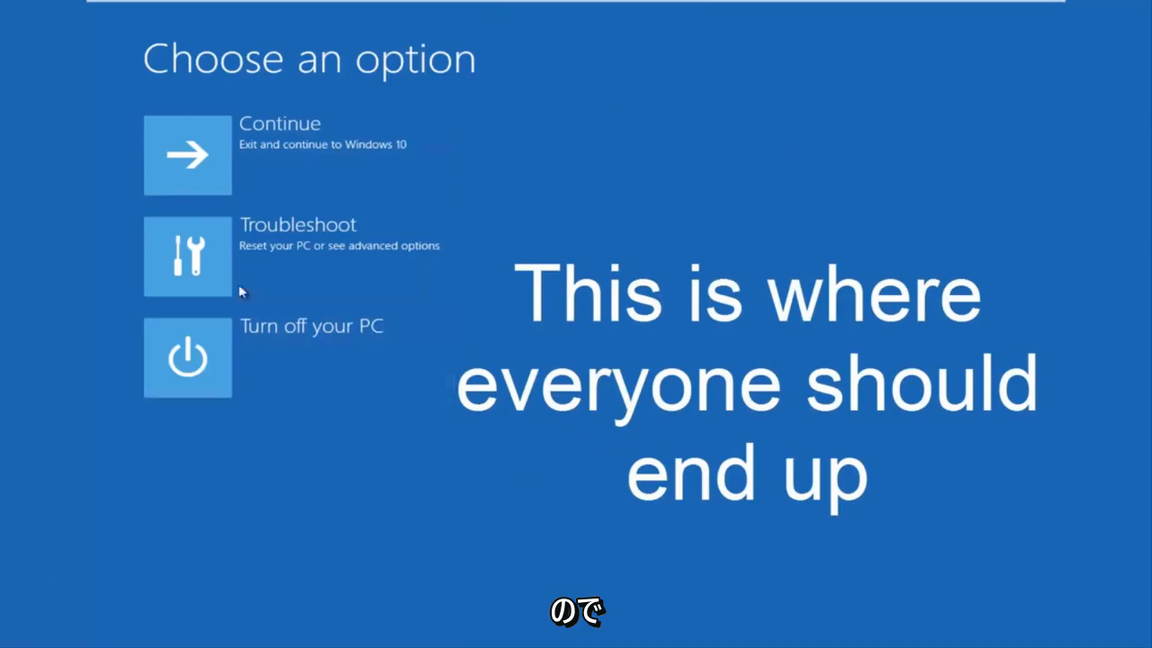
Step: Choose Troubleshoot on the recovery Choose an option screen
click(187, 255)
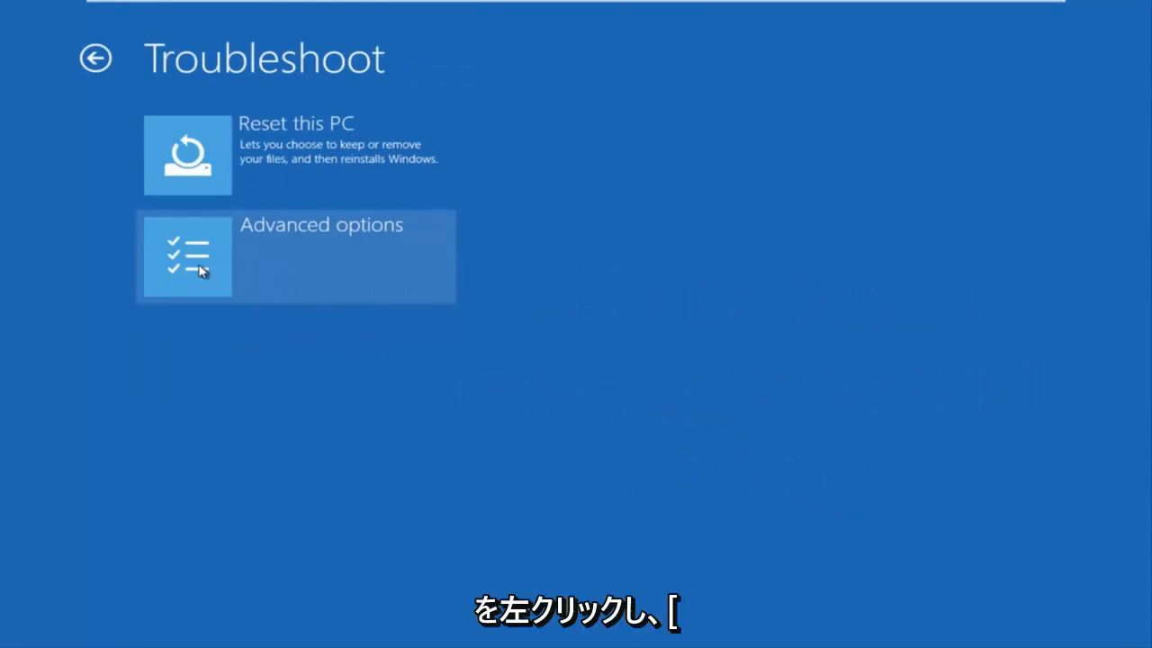
mouse_move(342, 268)
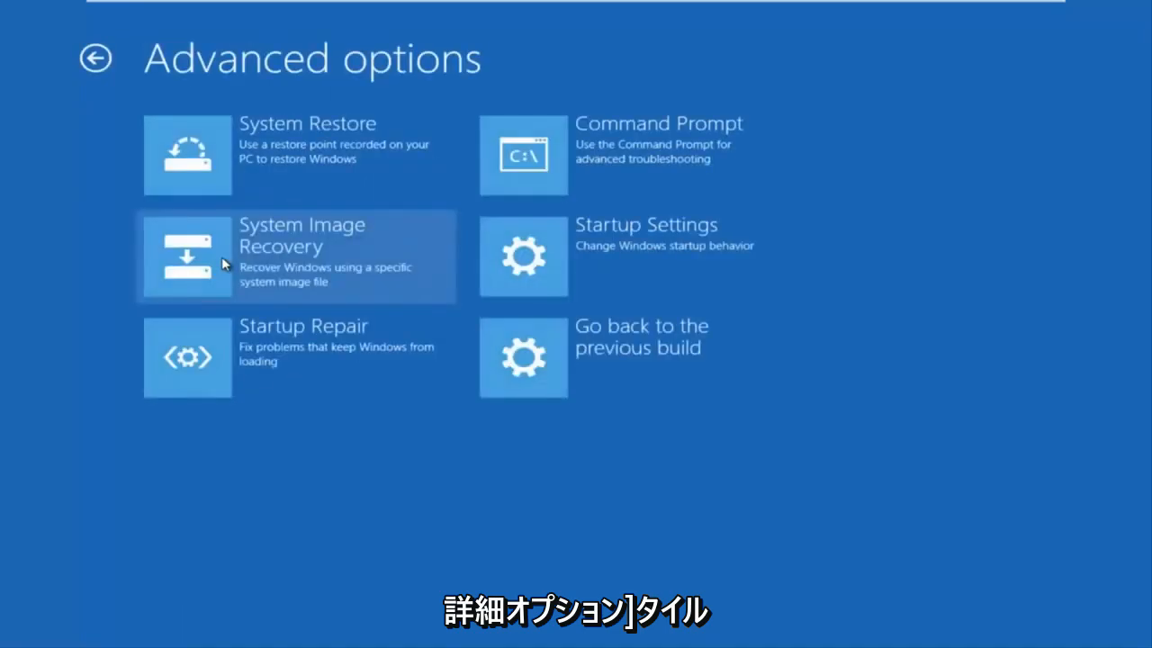
mouse_move(261, 259)
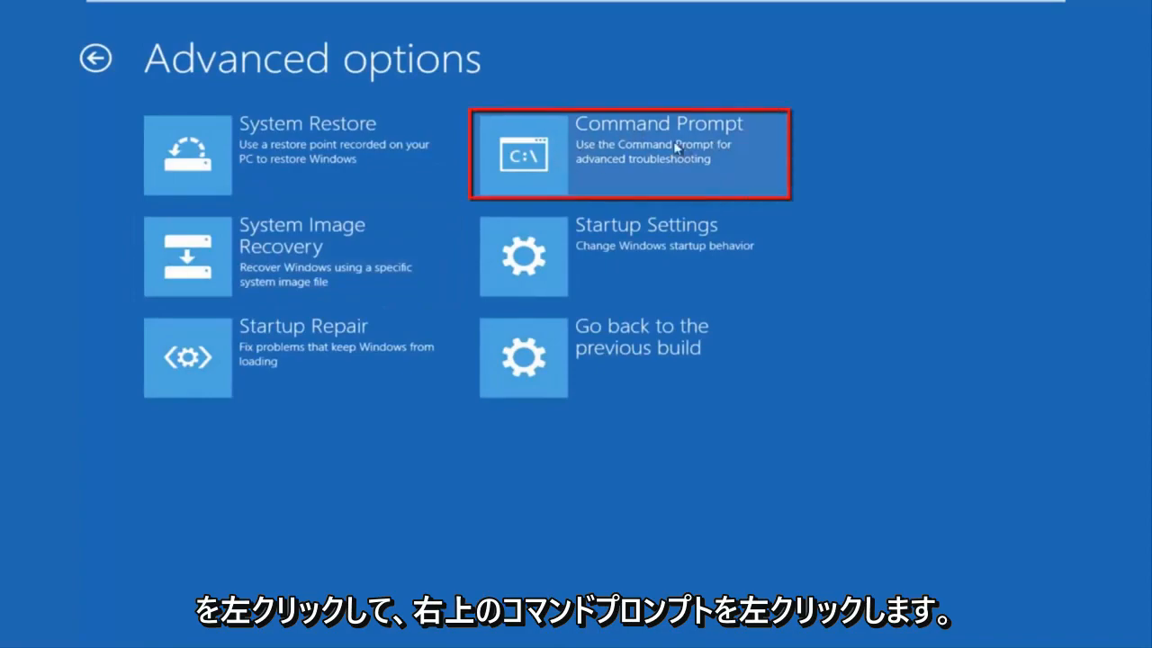
Step: Launch the recovery Command Prompt and sign in with the account password
click(629, 153)
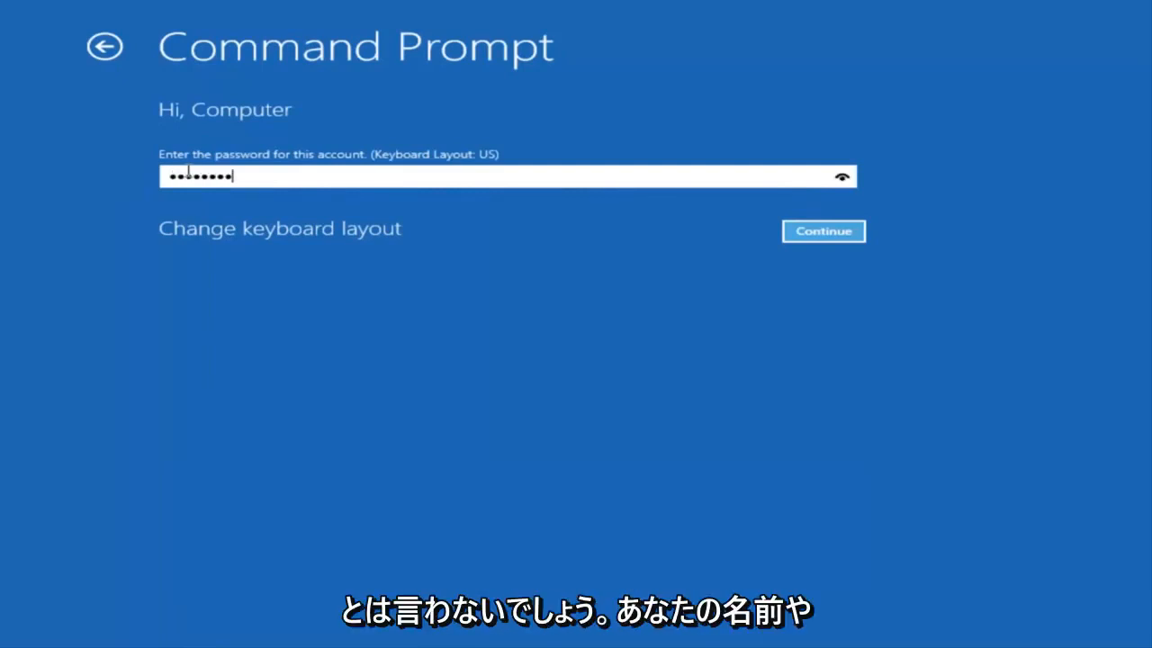
text(•)
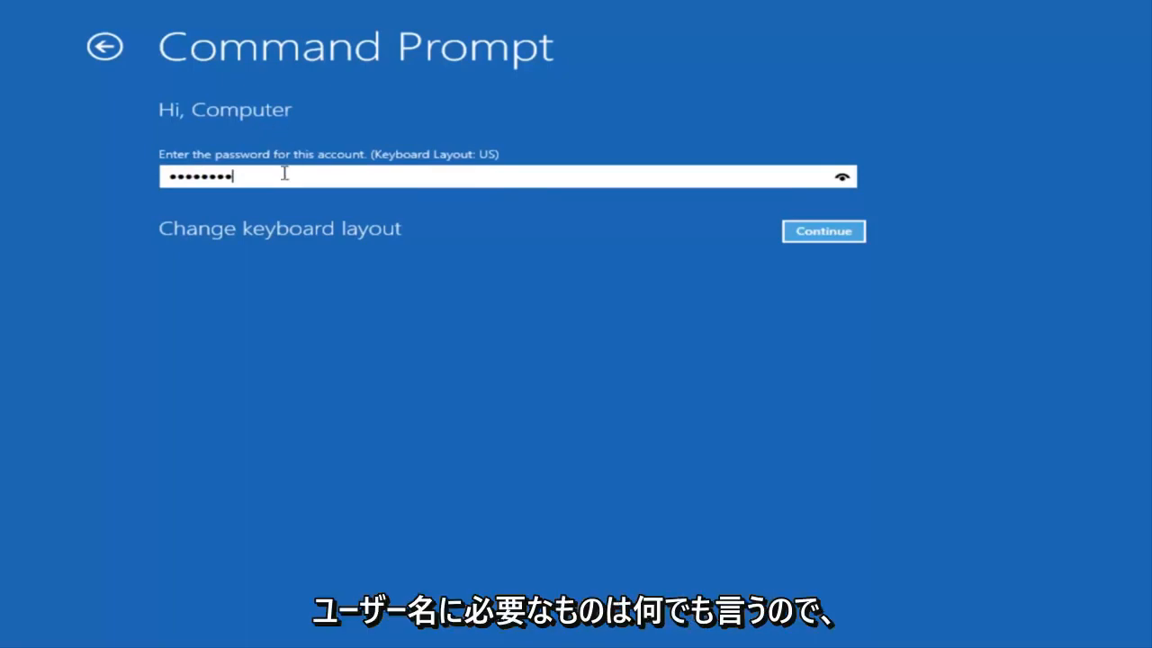
click(820, 231)
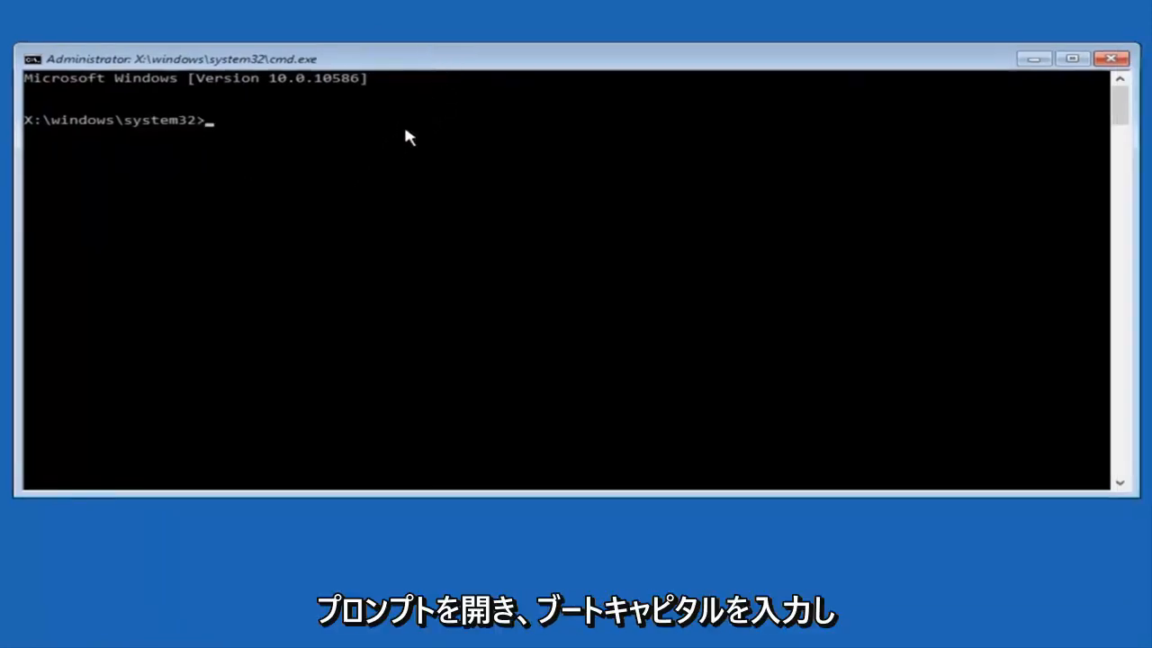
Step: Run Bootrec /fixmbr to repair the master boot record
text(B)
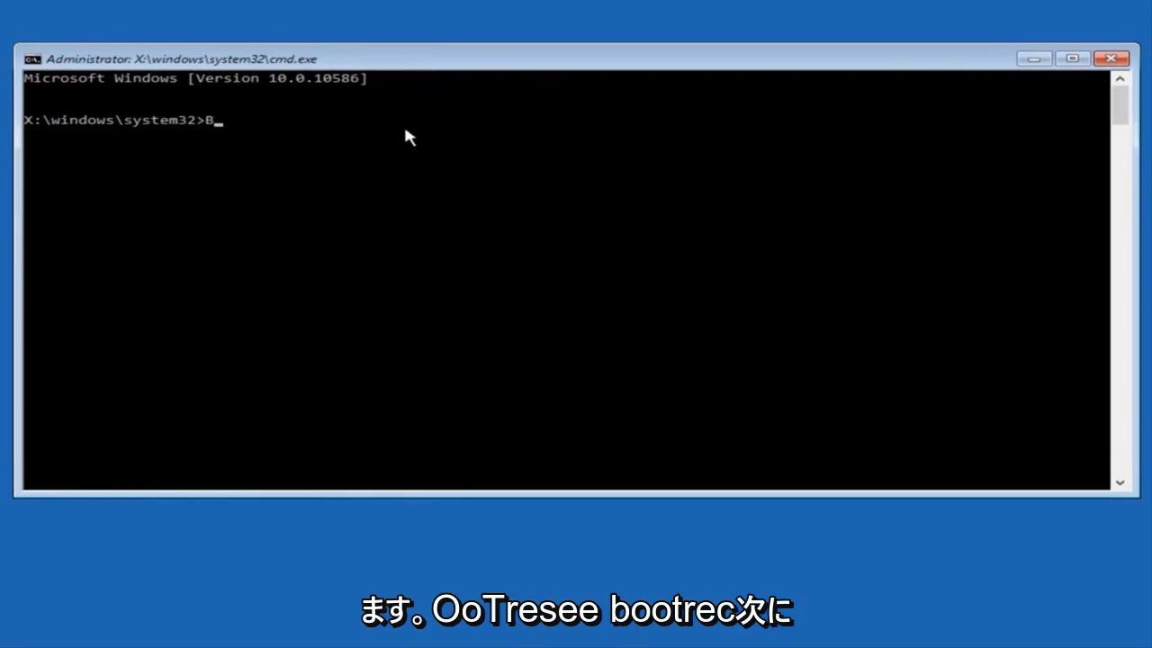
text(oot)
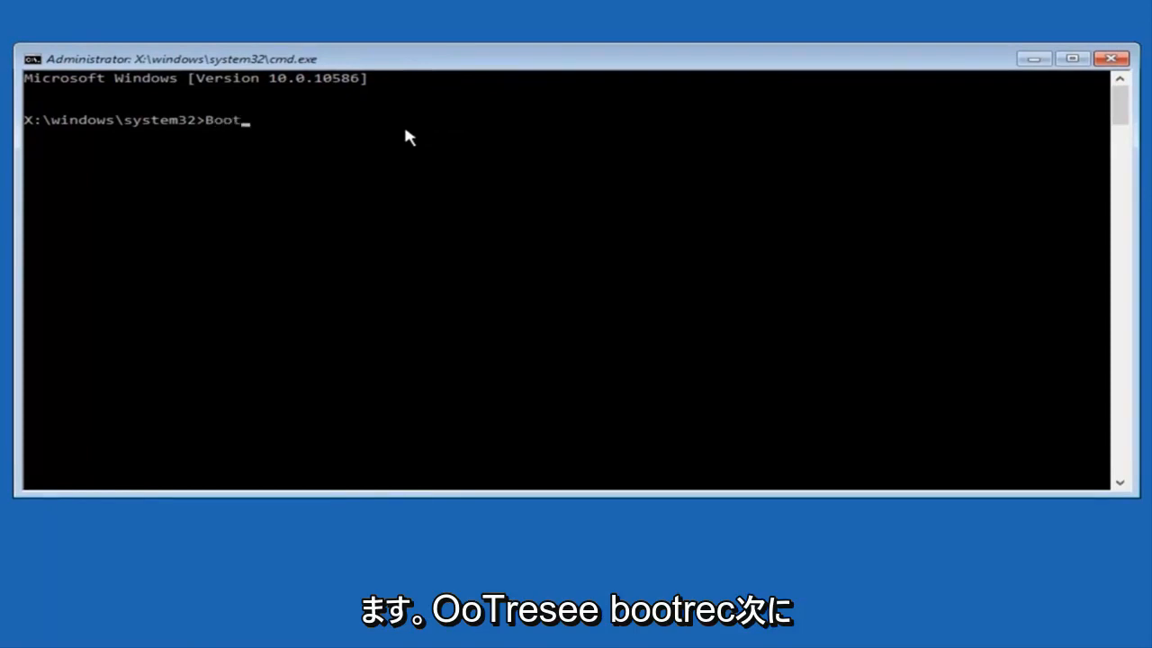
text(rec)
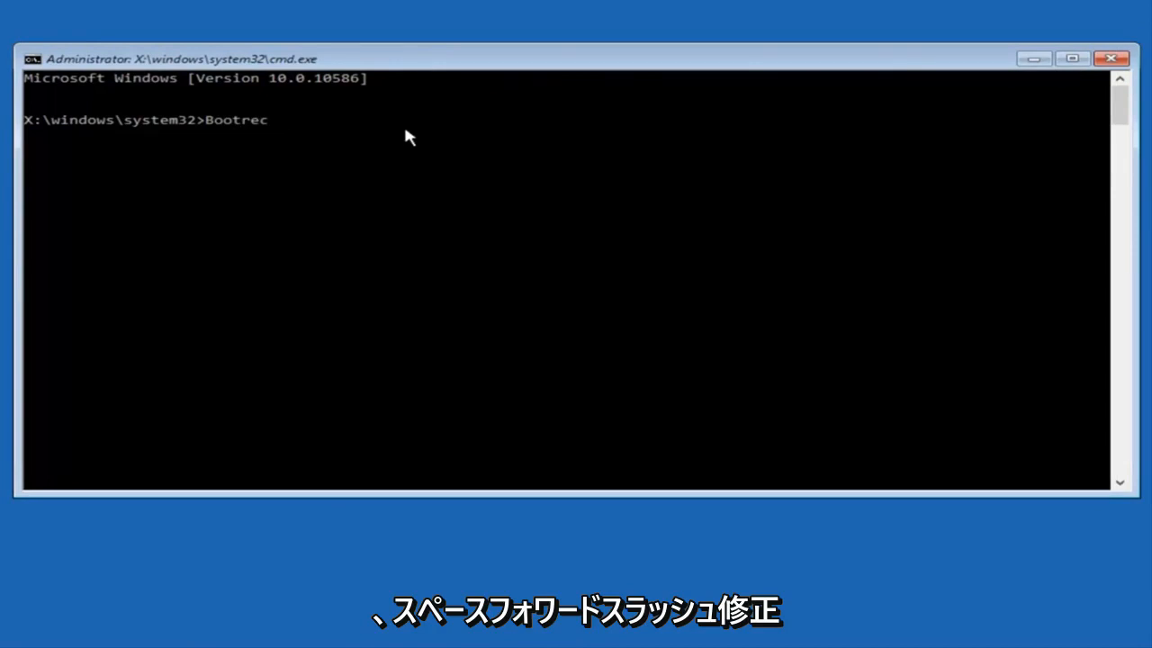
text(/fi)
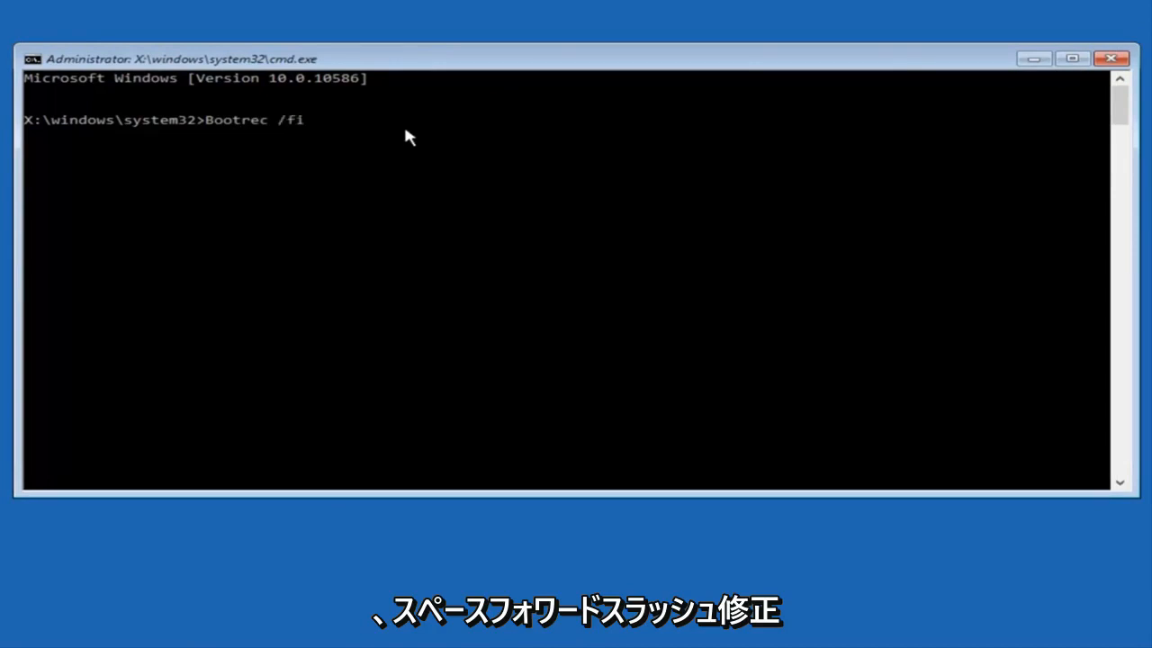
text(xmbr)
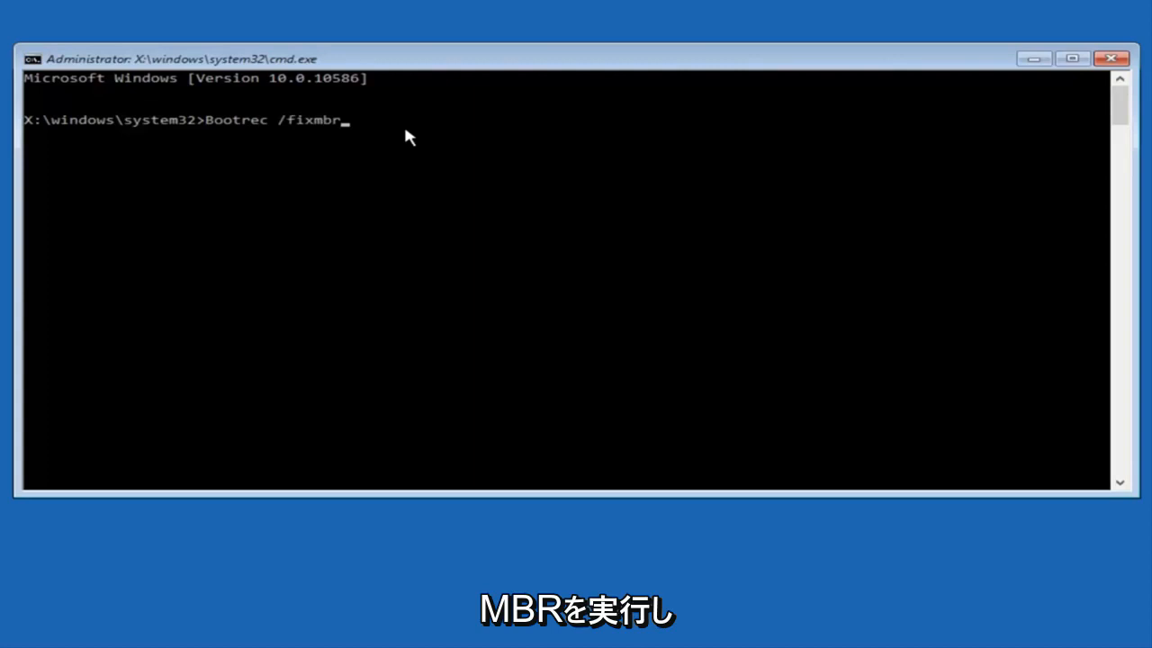
key(Enter)
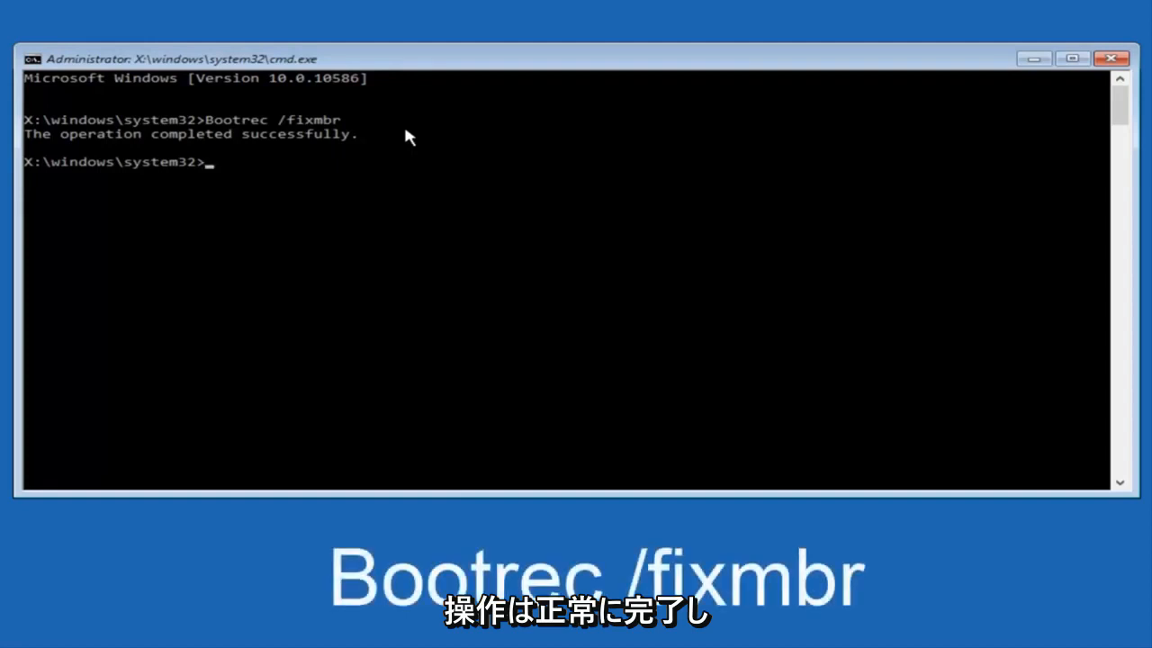
Step: Enter Bootrec /fixboot at the prompt to repair the boot sector
text(B)
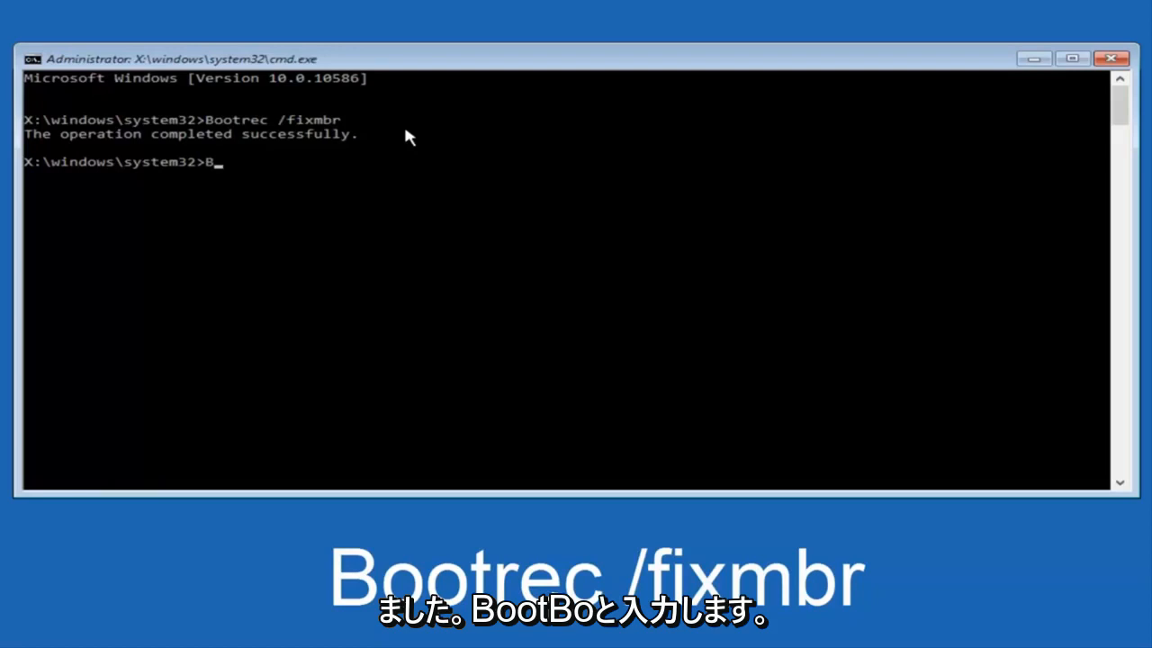
text(oot)
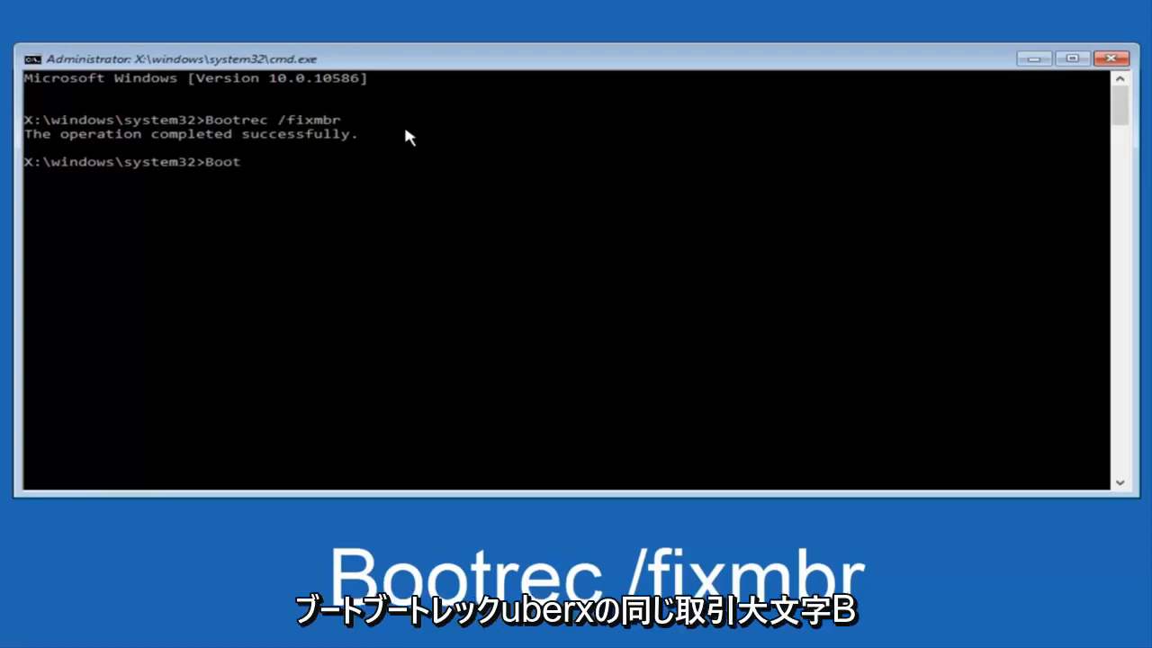
text(rec /)
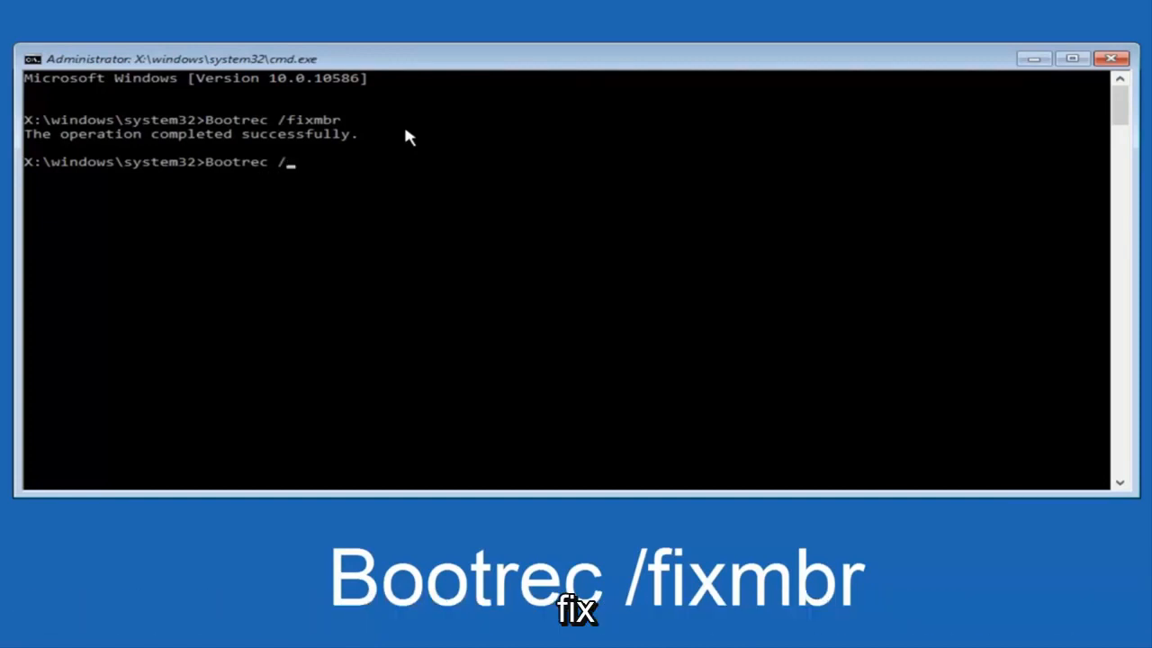
text(fi)
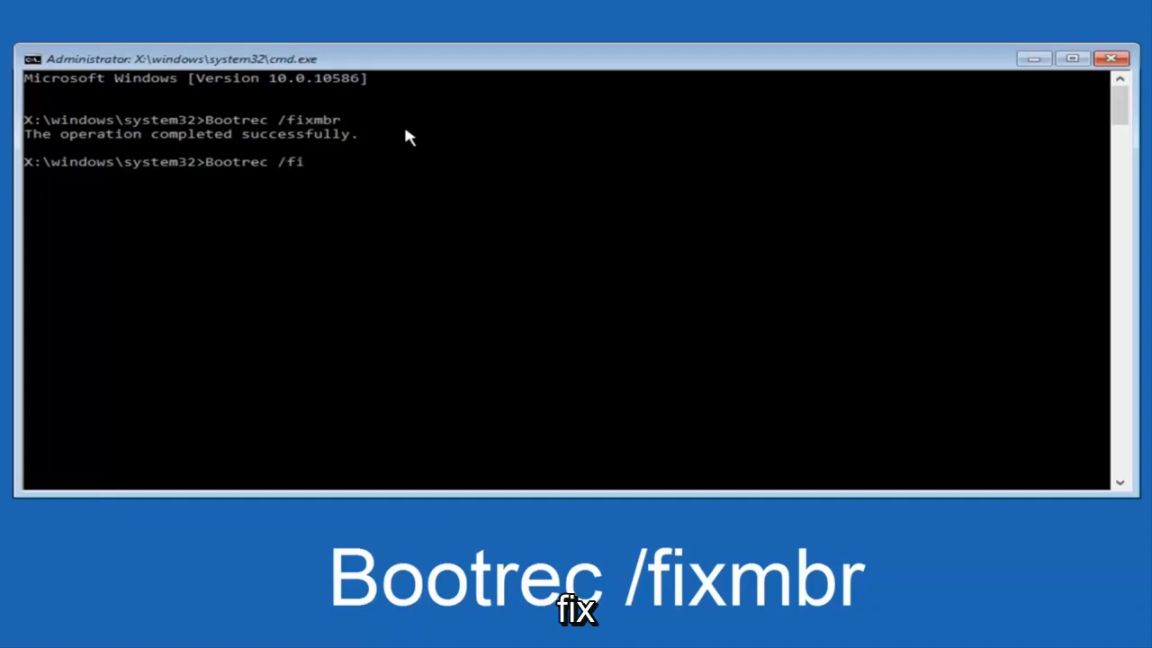
text(xboot)
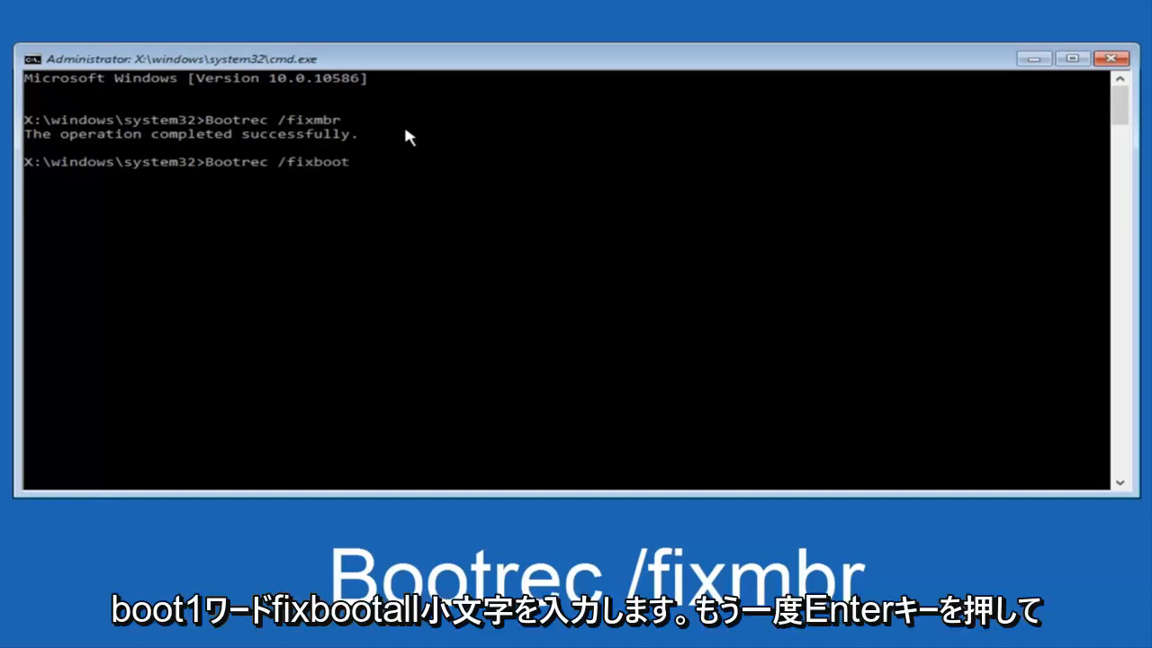
mouse_move(378, 172)
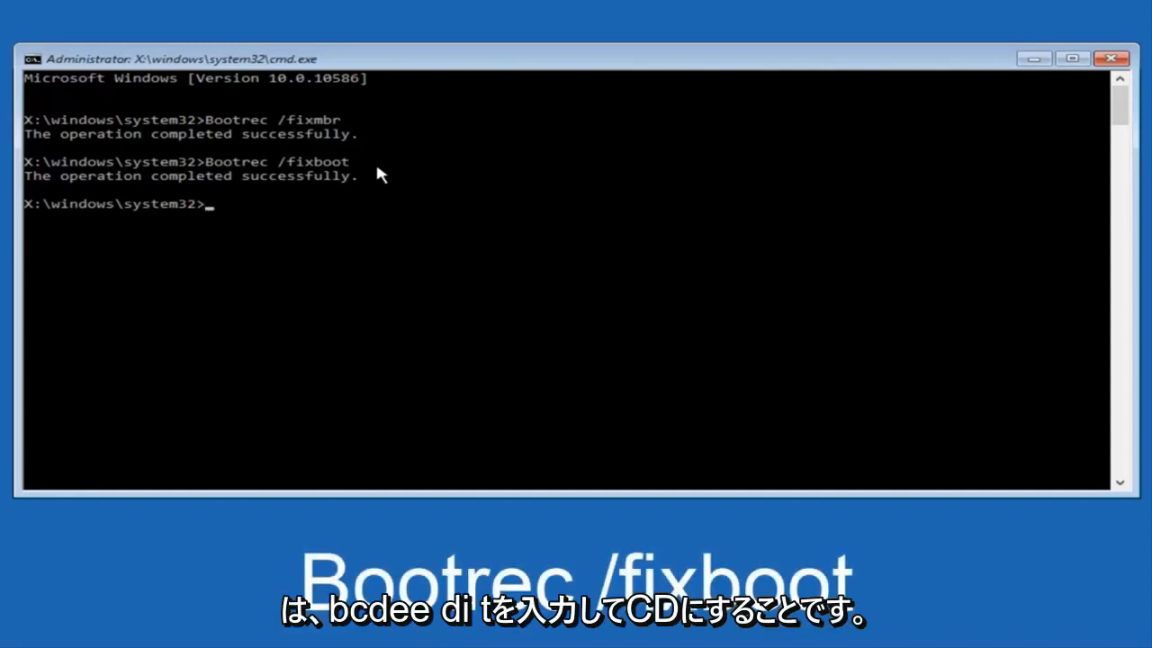
Step: Run bcdedit /export c:\bcdbackup to back up the BCD store
text(bc)
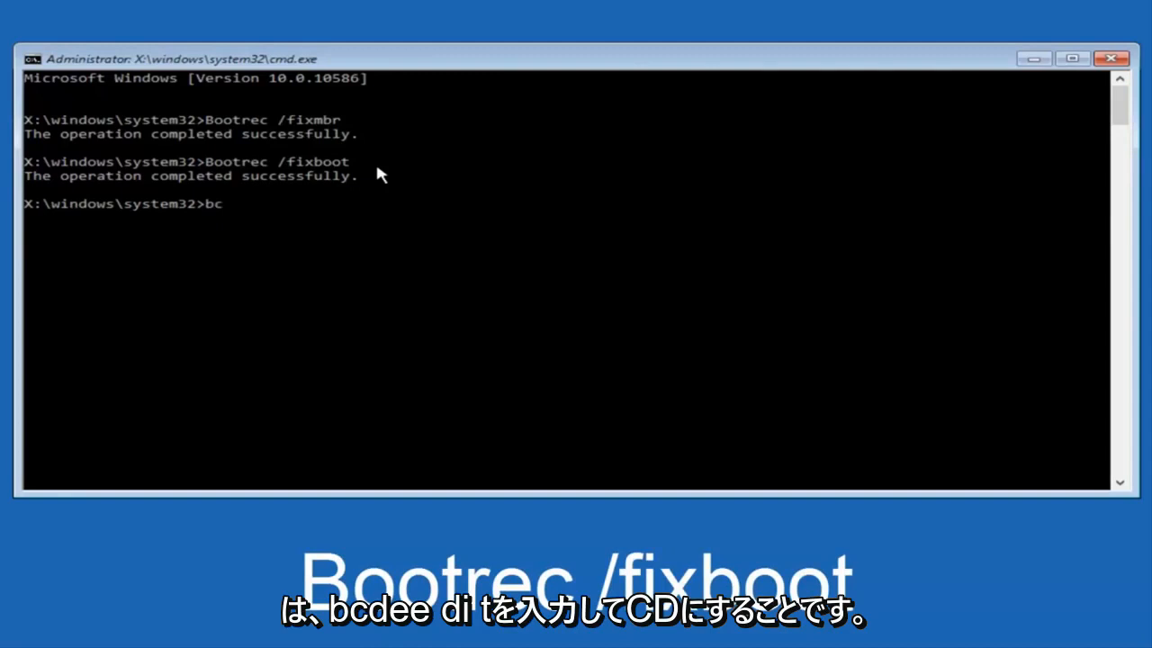
text(d)
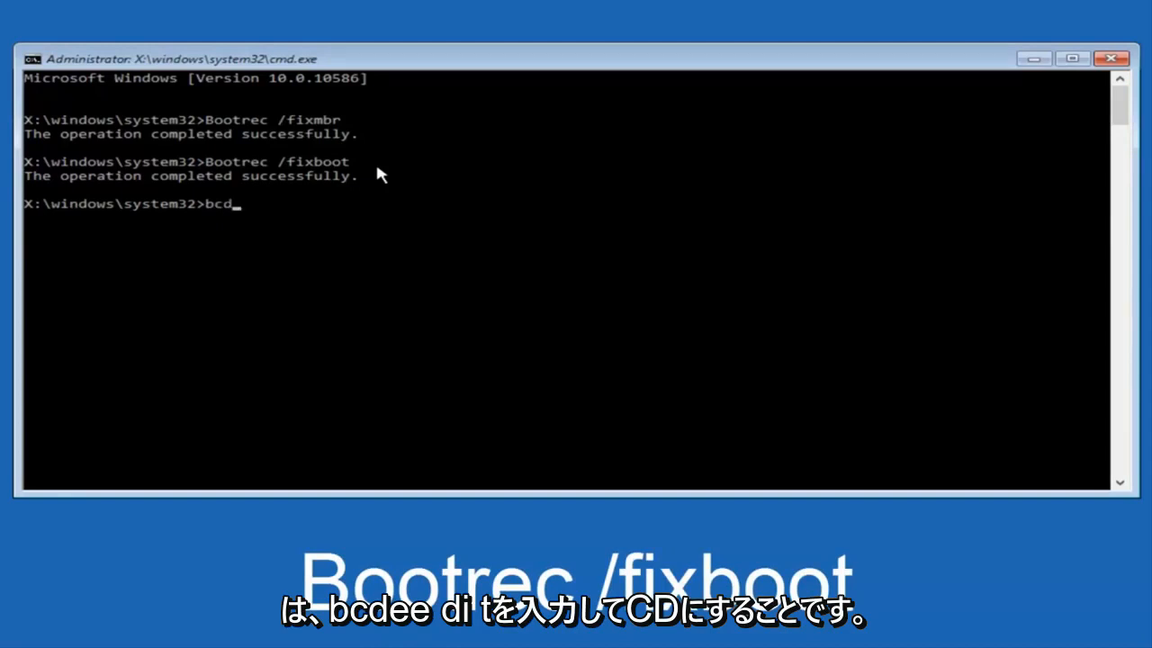
text(ed)
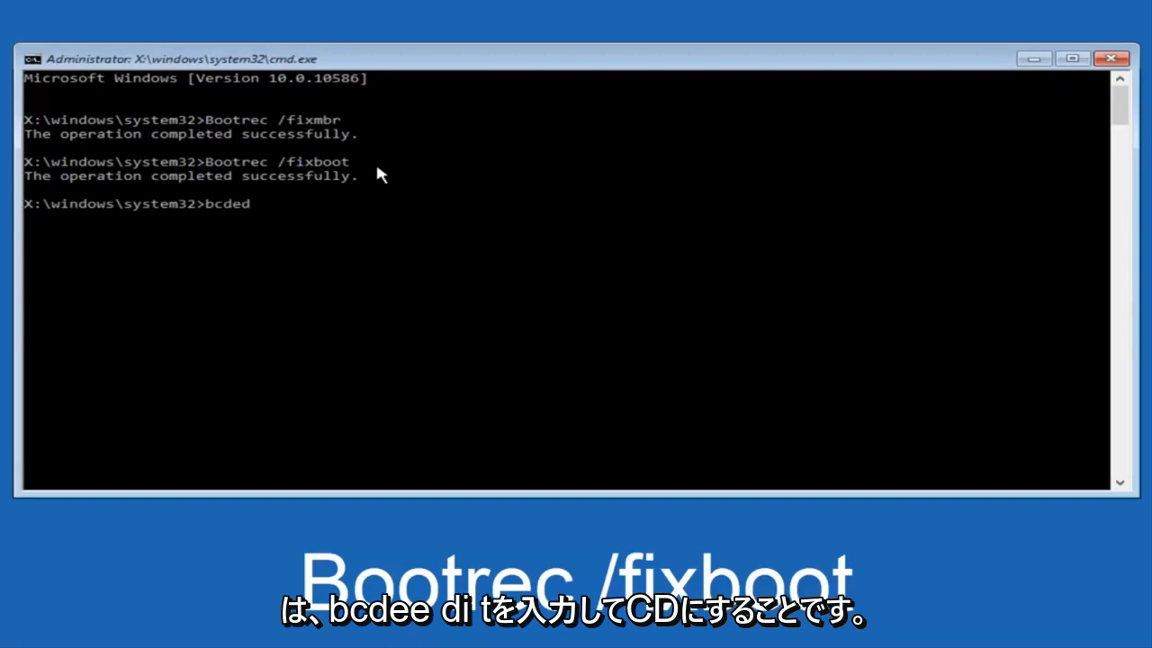
text(it)
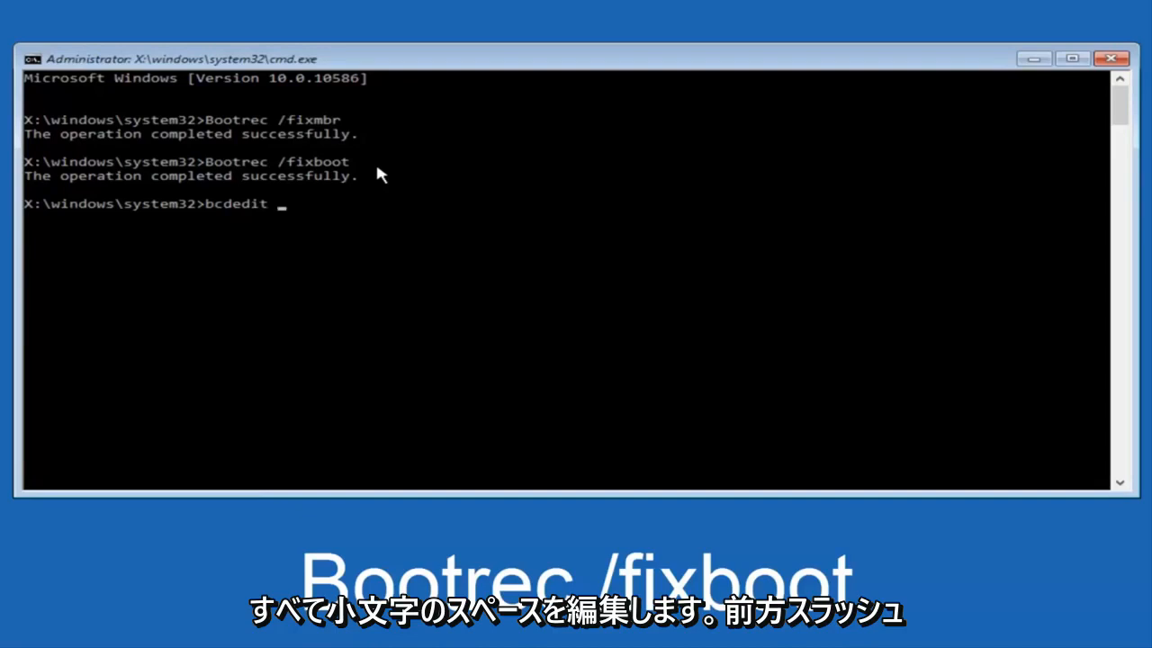
text(/export)
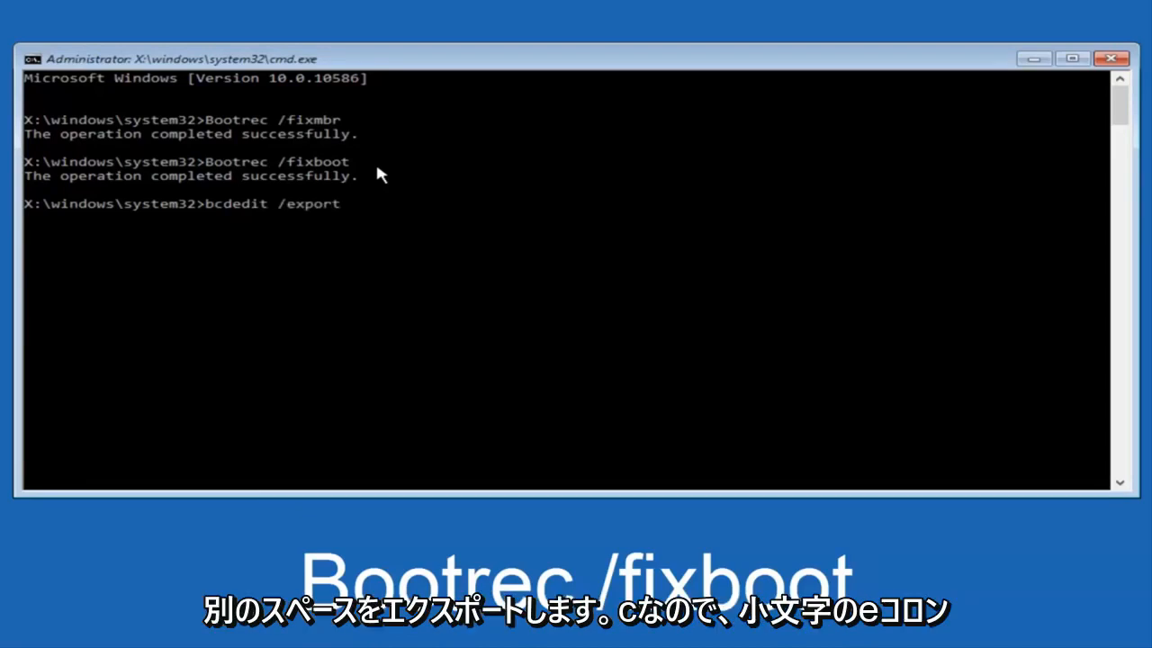
text(c)
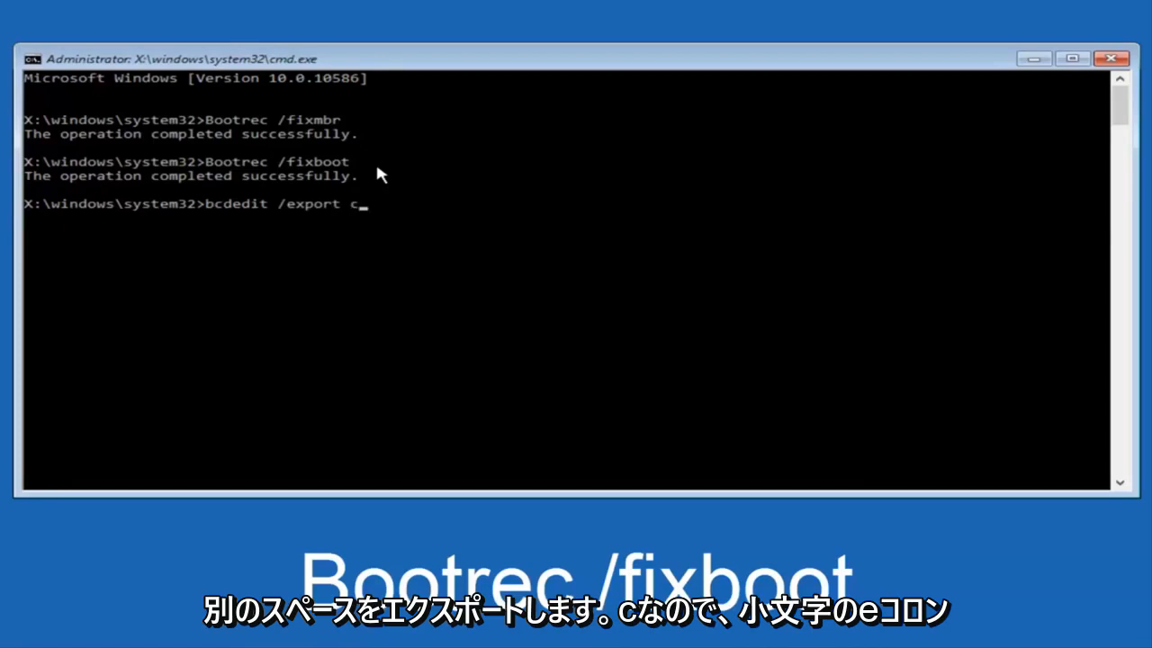
text(:)
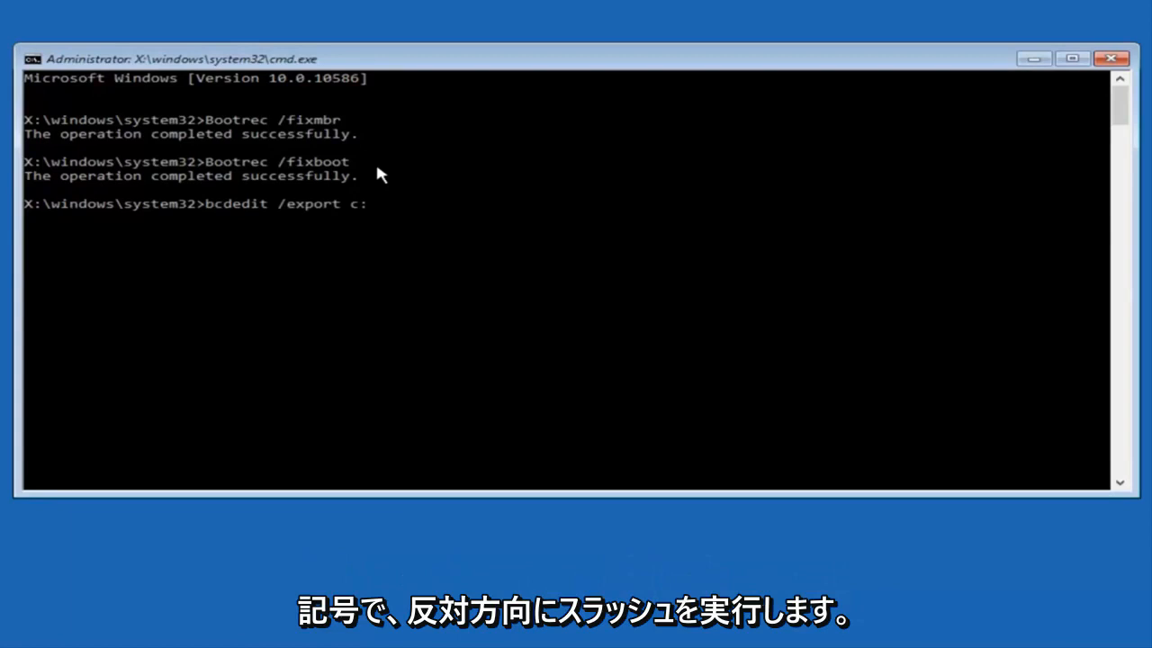
text(\)
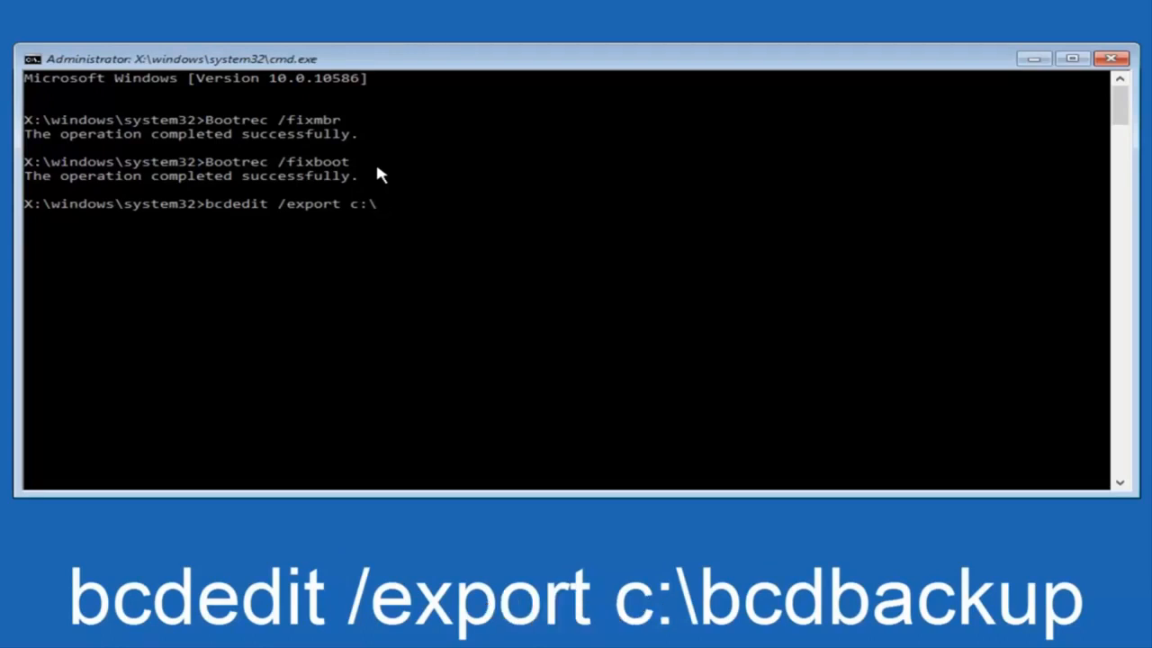
text(bc)
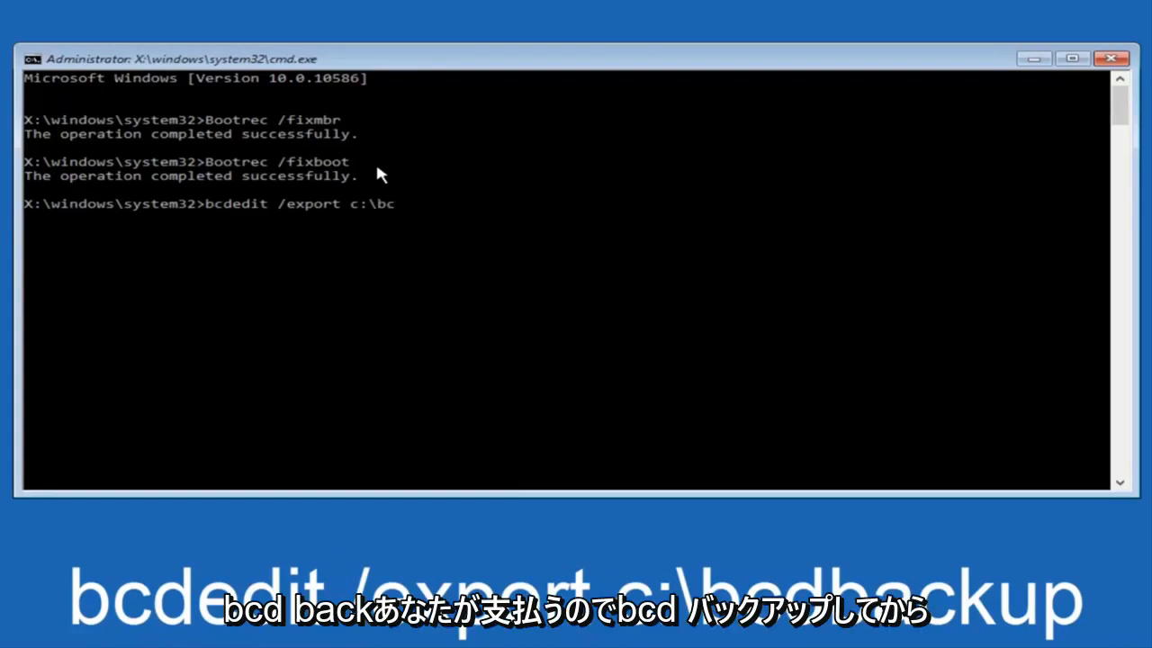
text(dba)
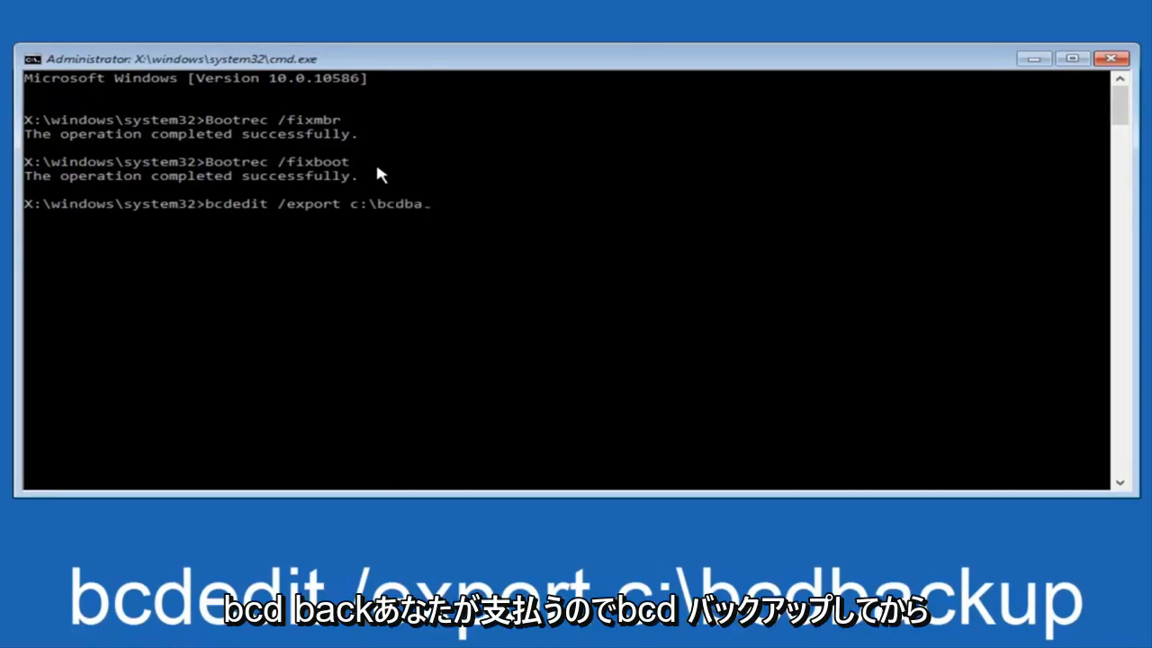
text(ckup)
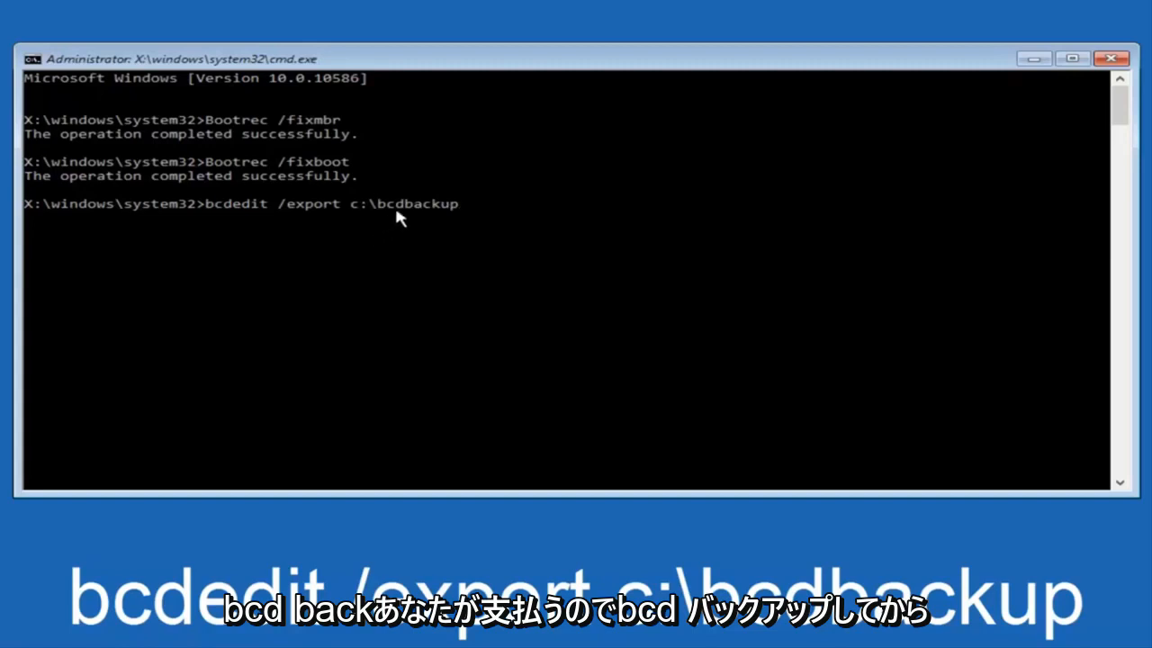
mouse_move(511, 219)
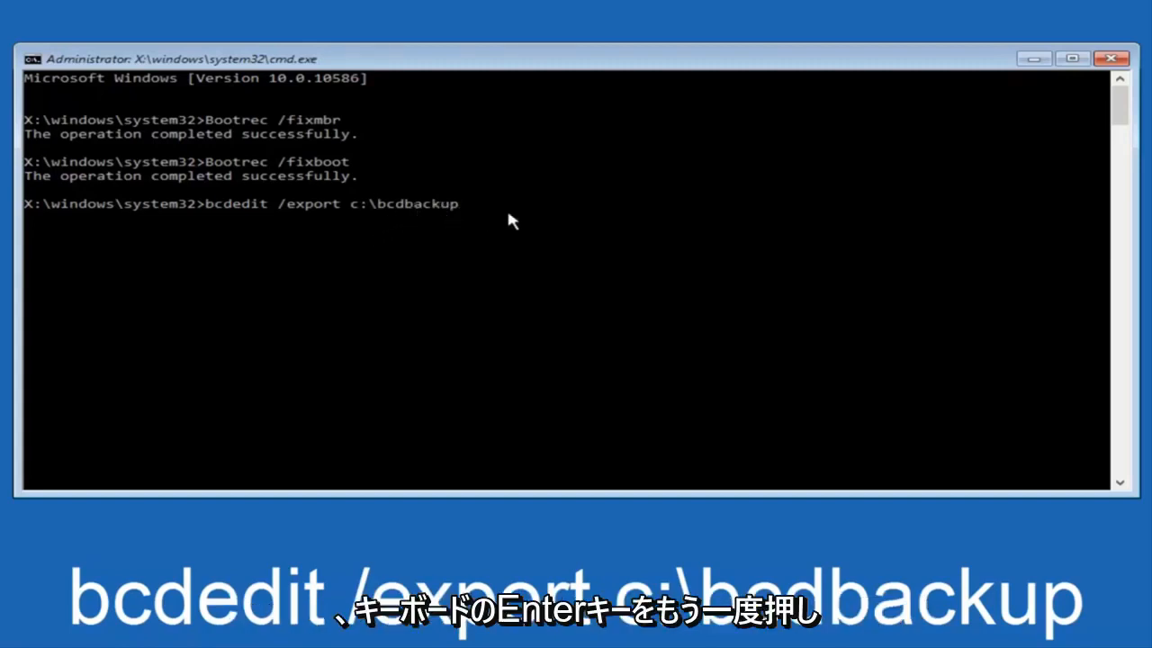
key(enter)
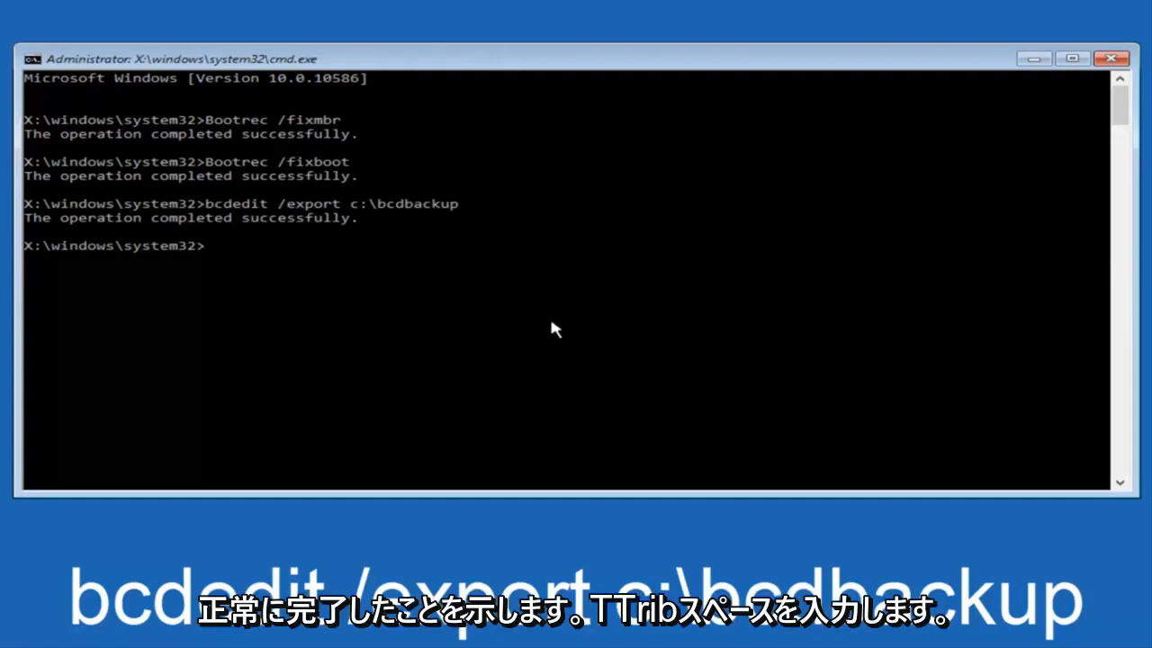
Step: Run attrib c:\boot\bcd -h -r -s to clear the BCD file's hidden, read-only and system attributes
text(att)
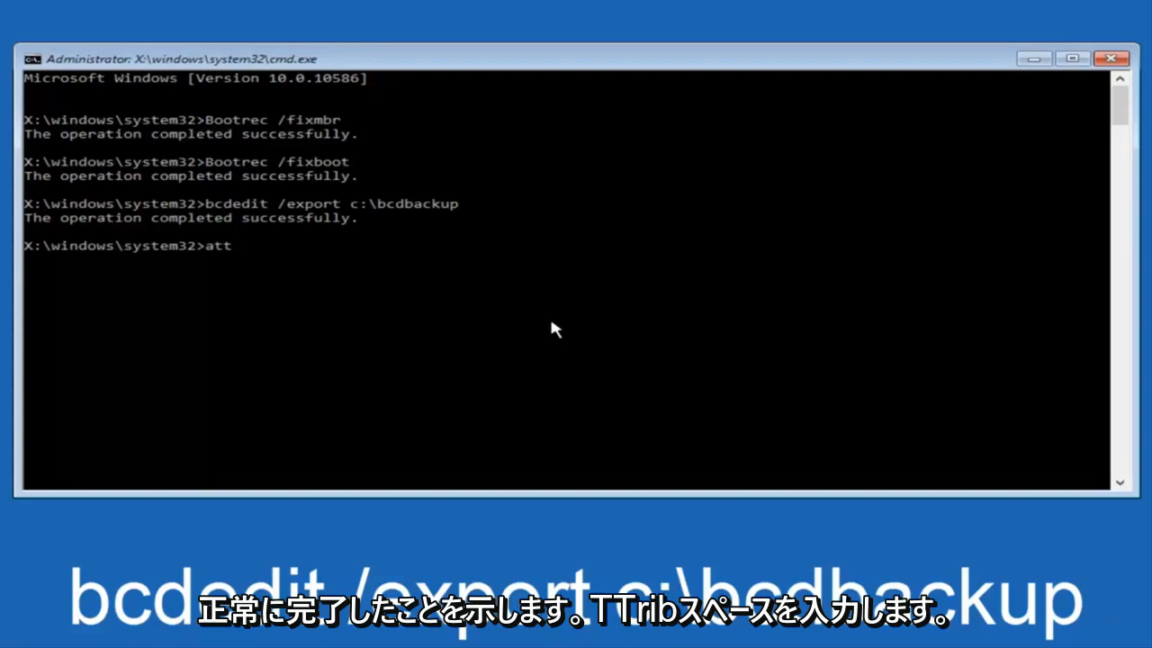
text(rib)
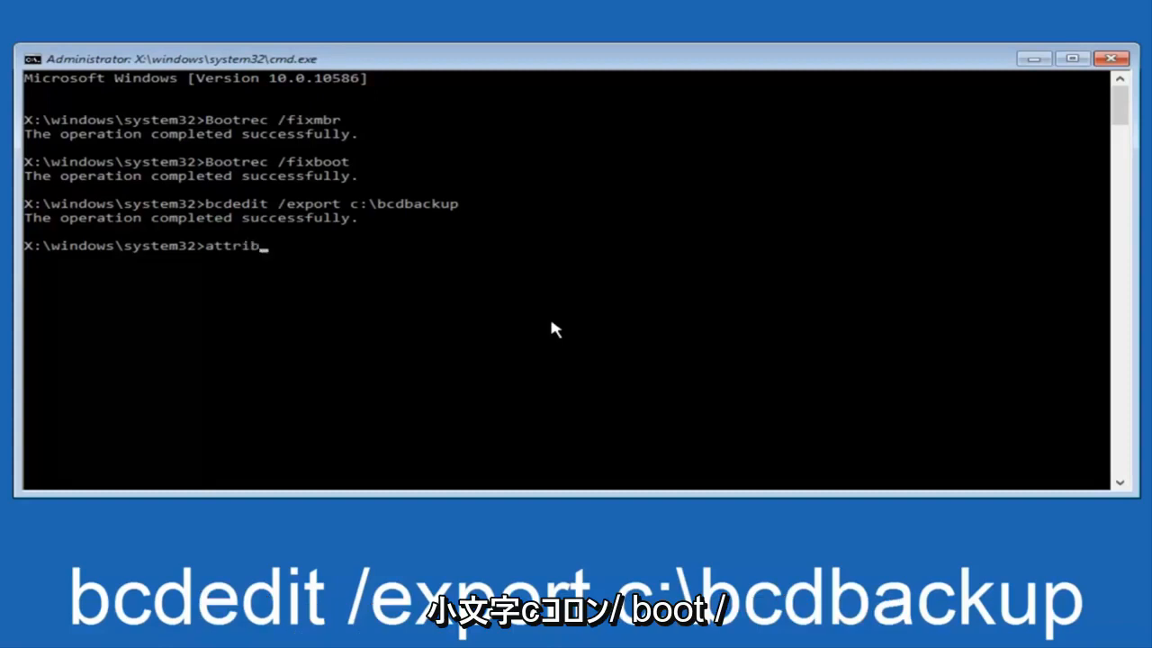
text(c)
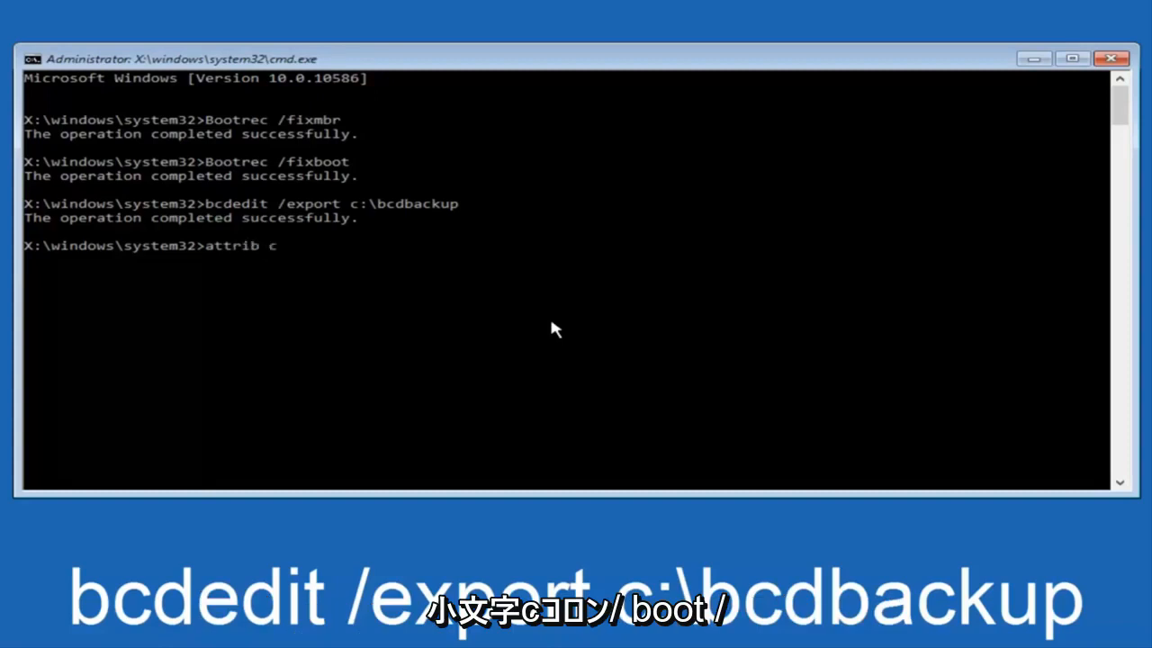
text(:)
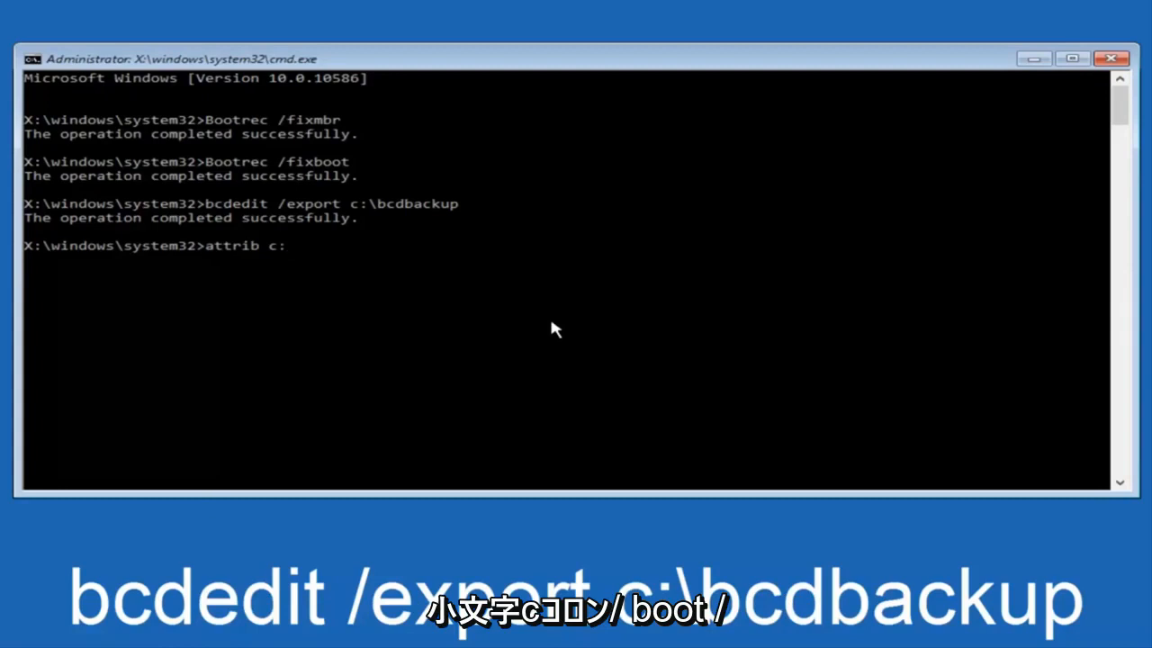
text(\)
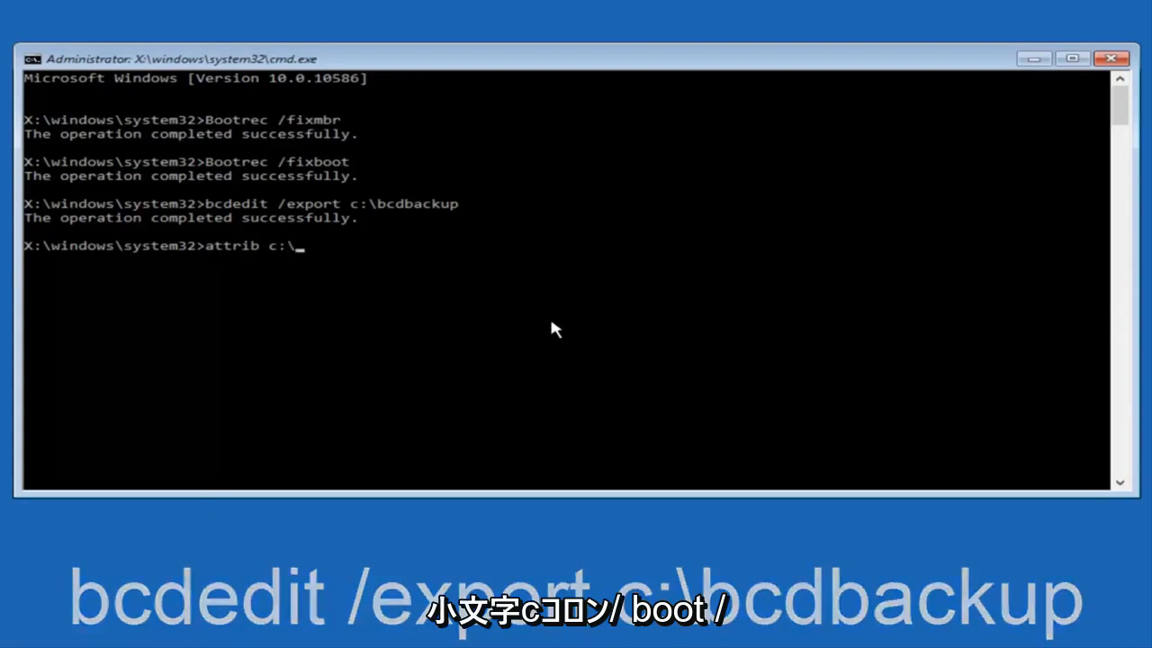
text(boot)
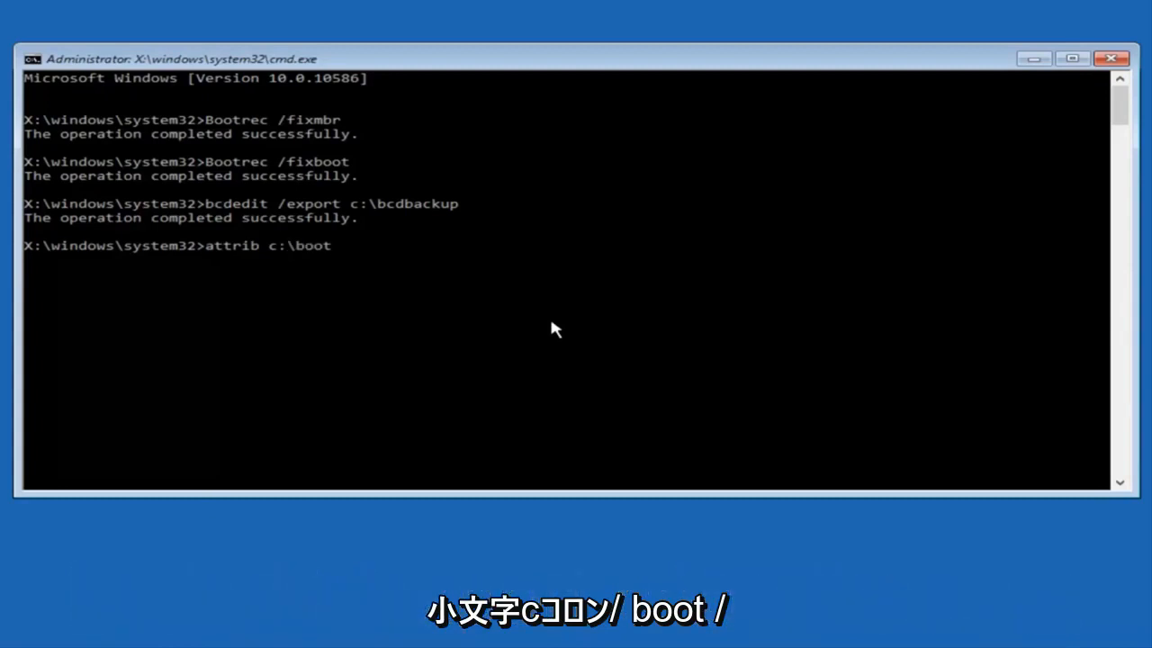
text(\)
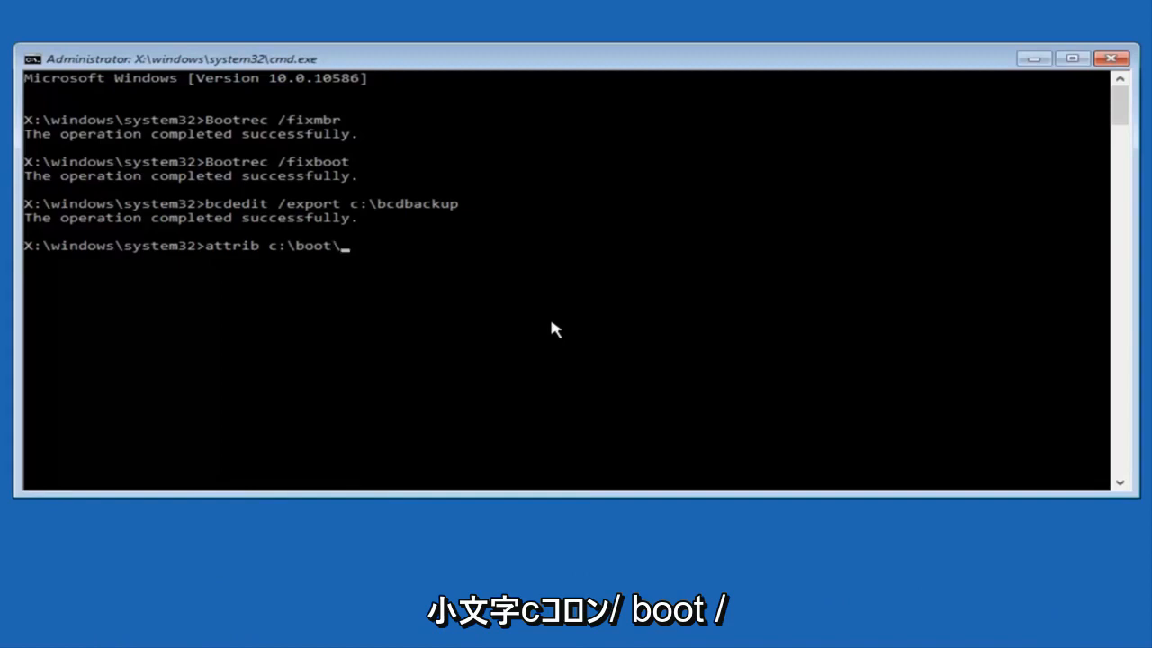
text(bcd)
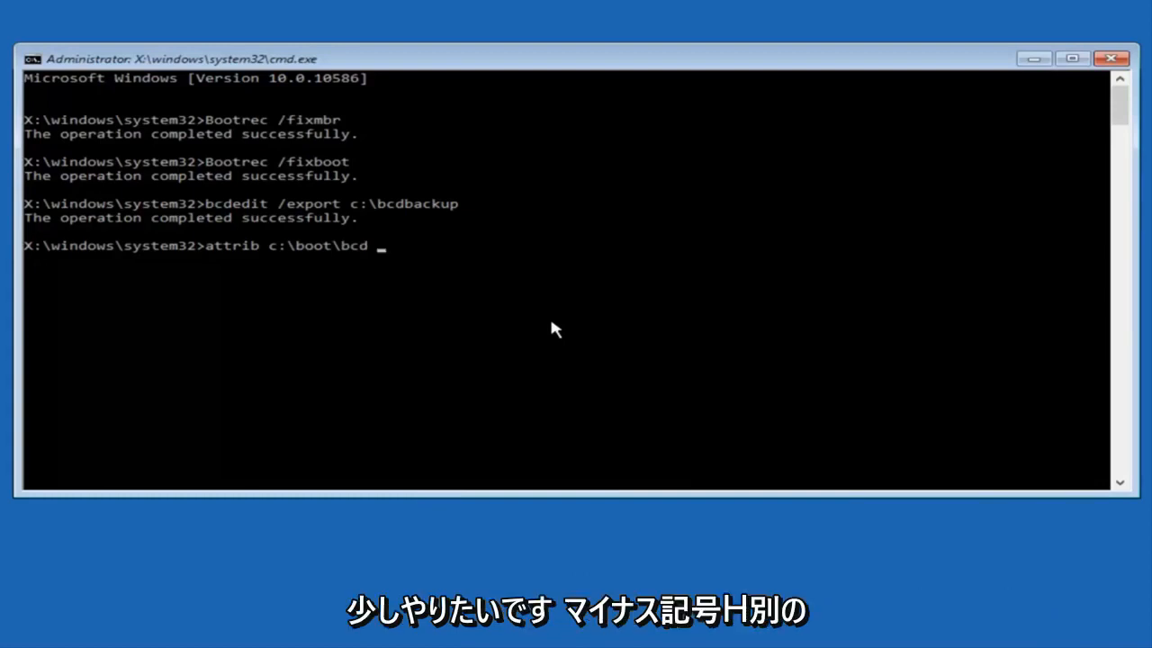
text(-)
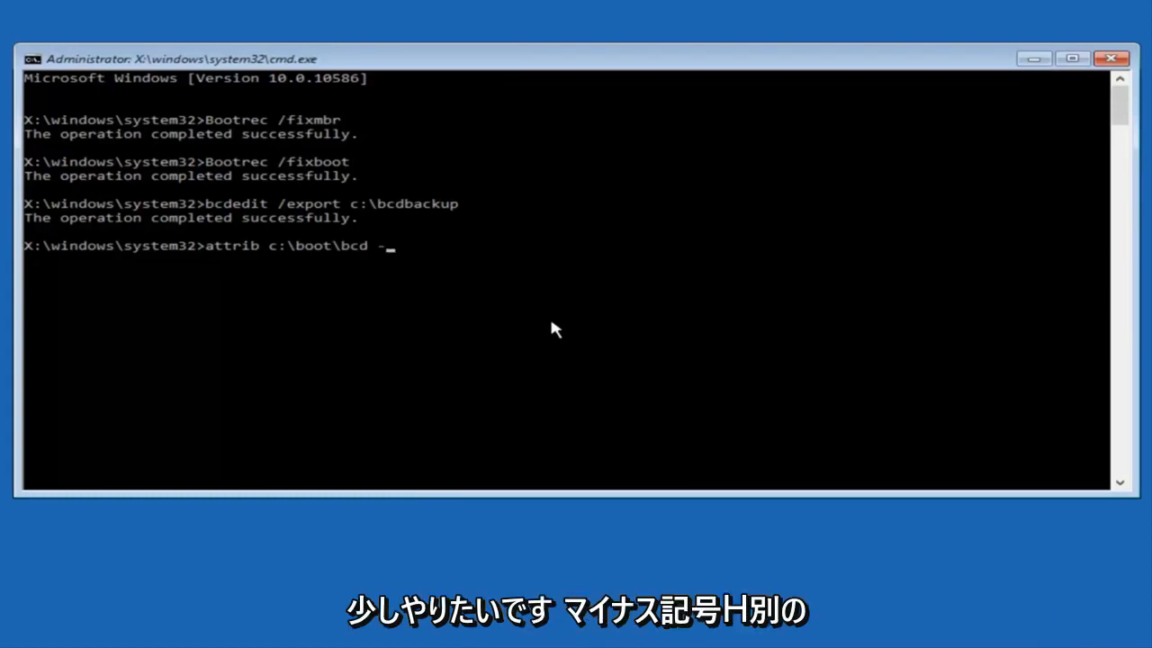
text(h)
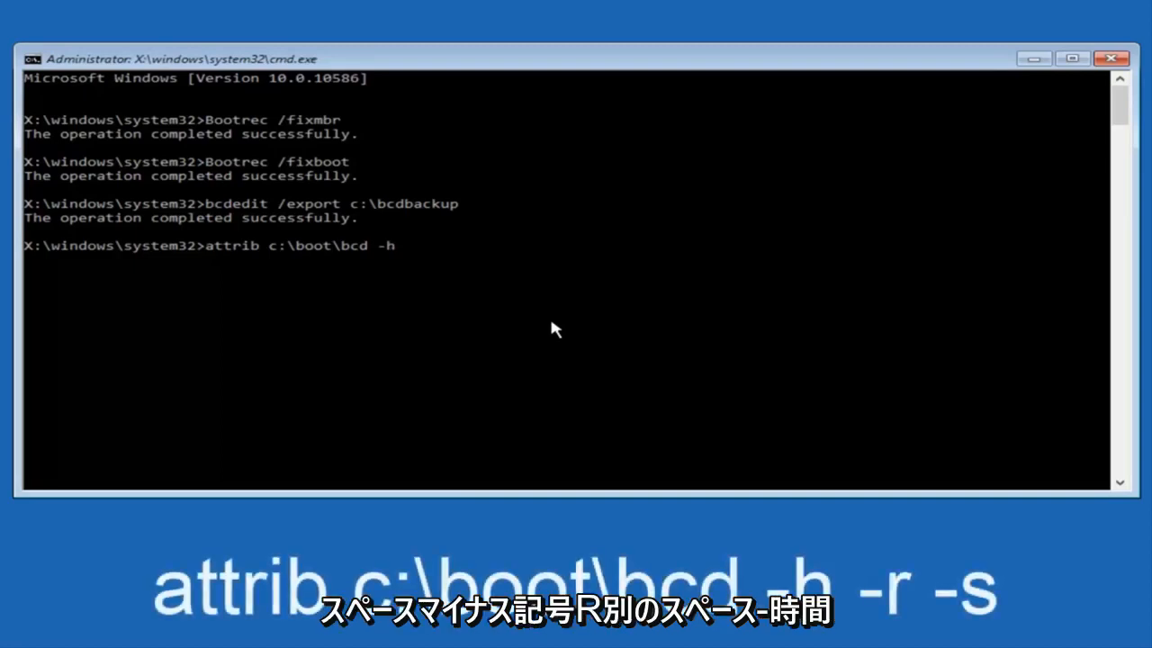
text(-r)
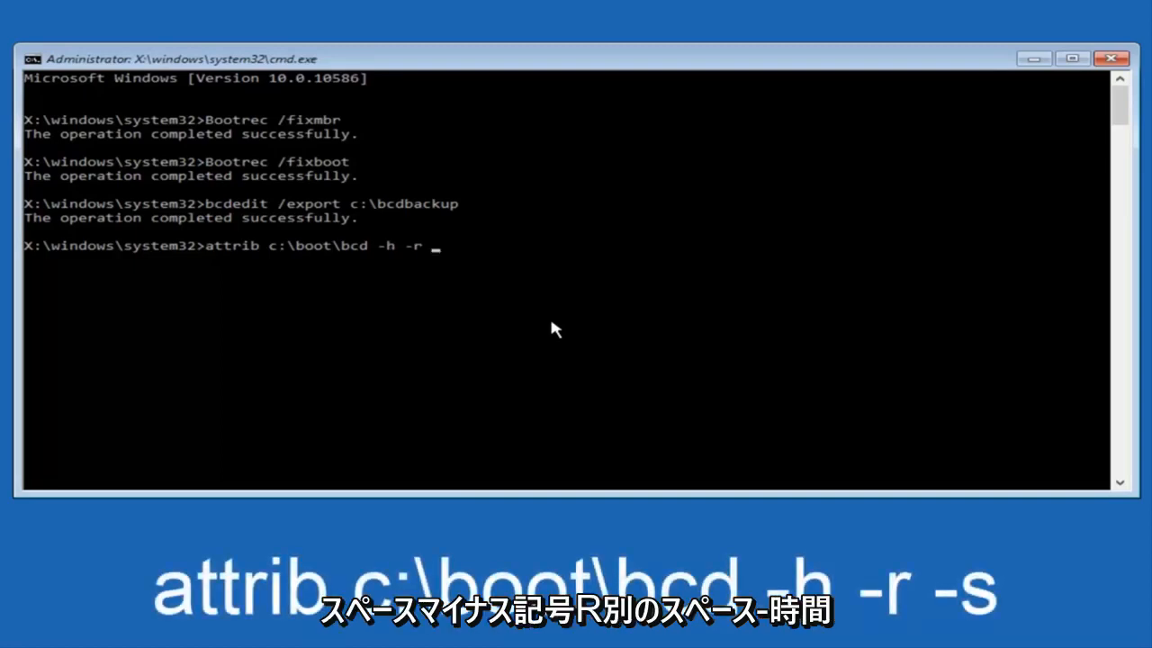
text(-s)
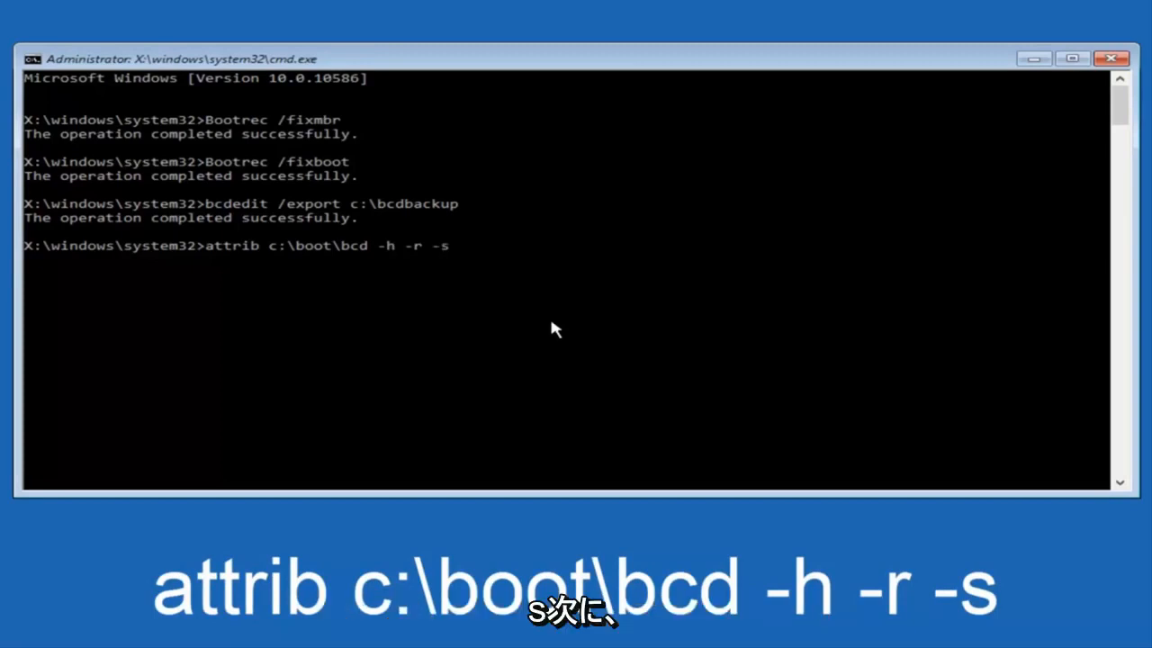
key(enter)
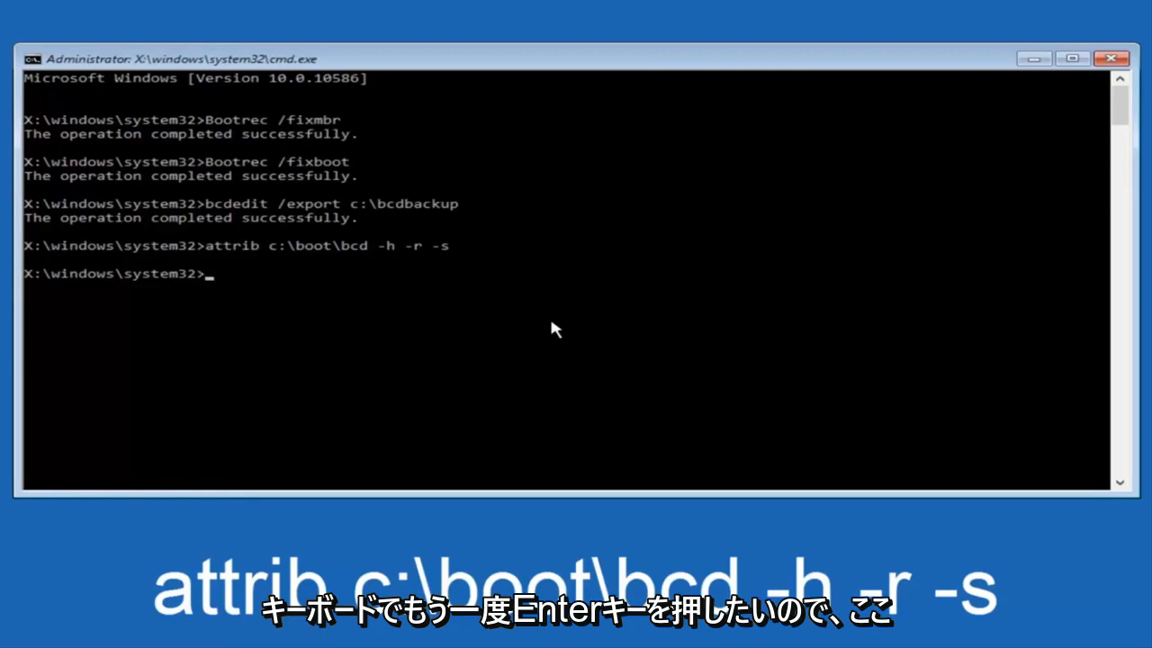
Step: Enter ren c:\boot\bcd bcd.old to rename the original BCD file
text(ren)
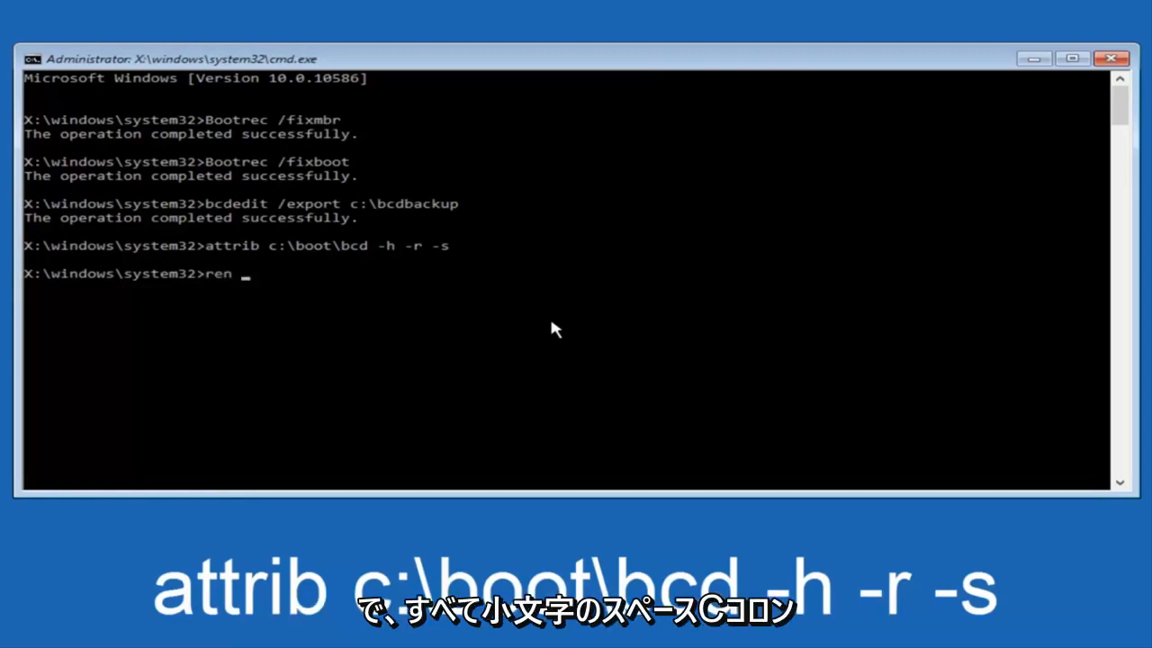
text(c:)
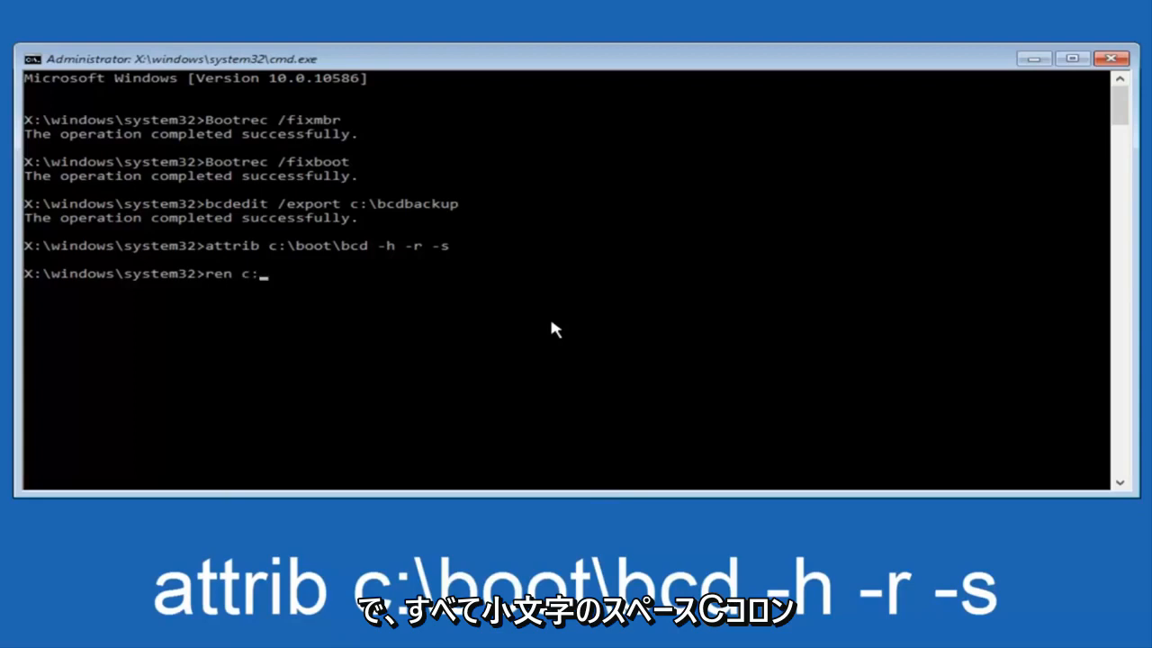
text(\boot)
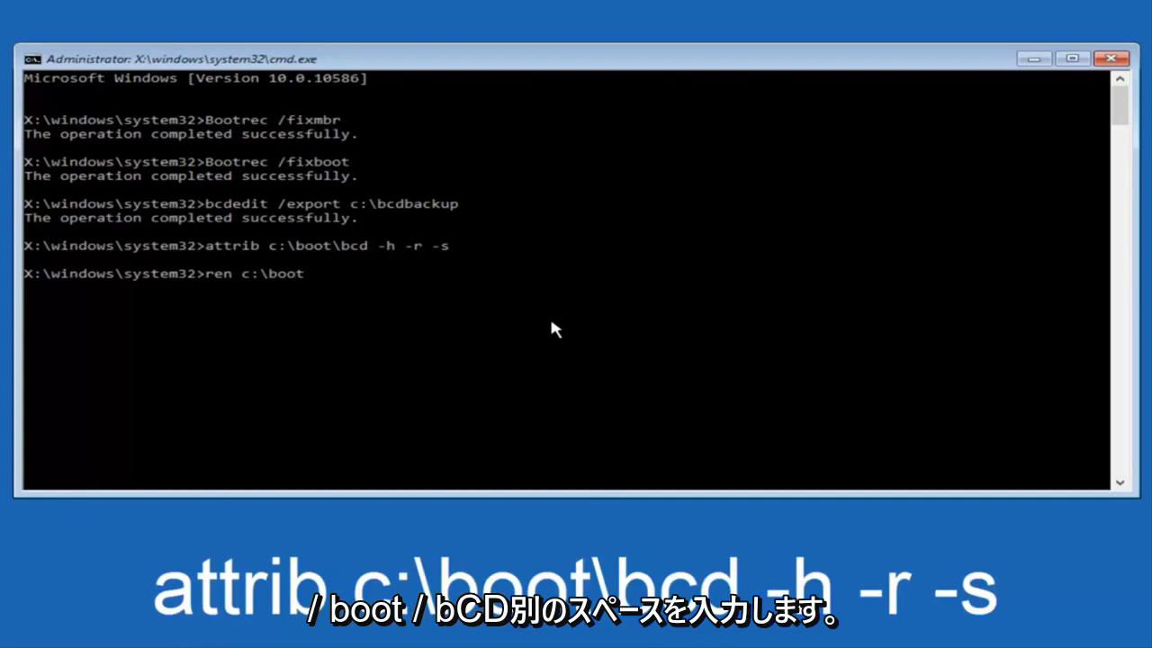
text(\)
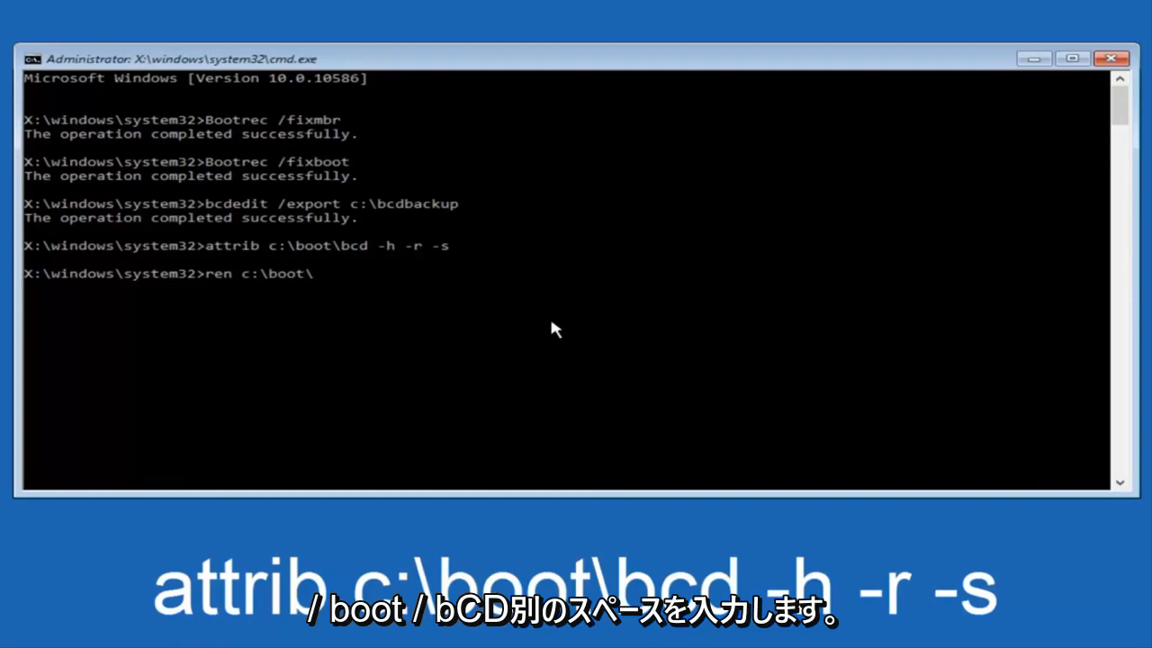
text(bcd)
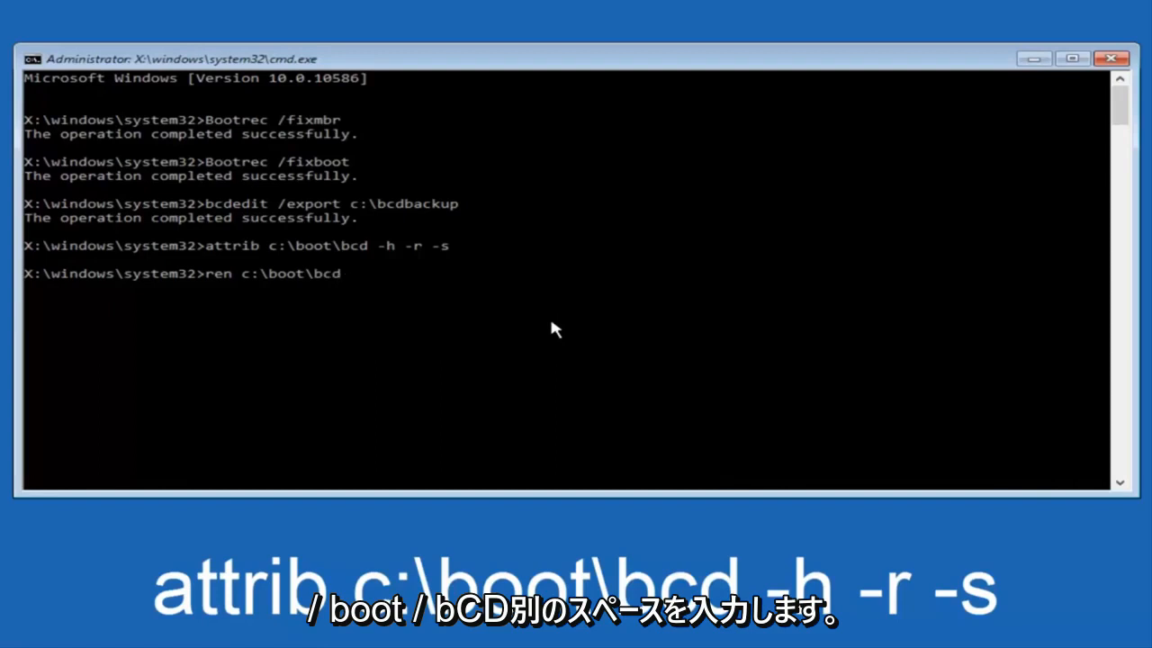
text(bc)
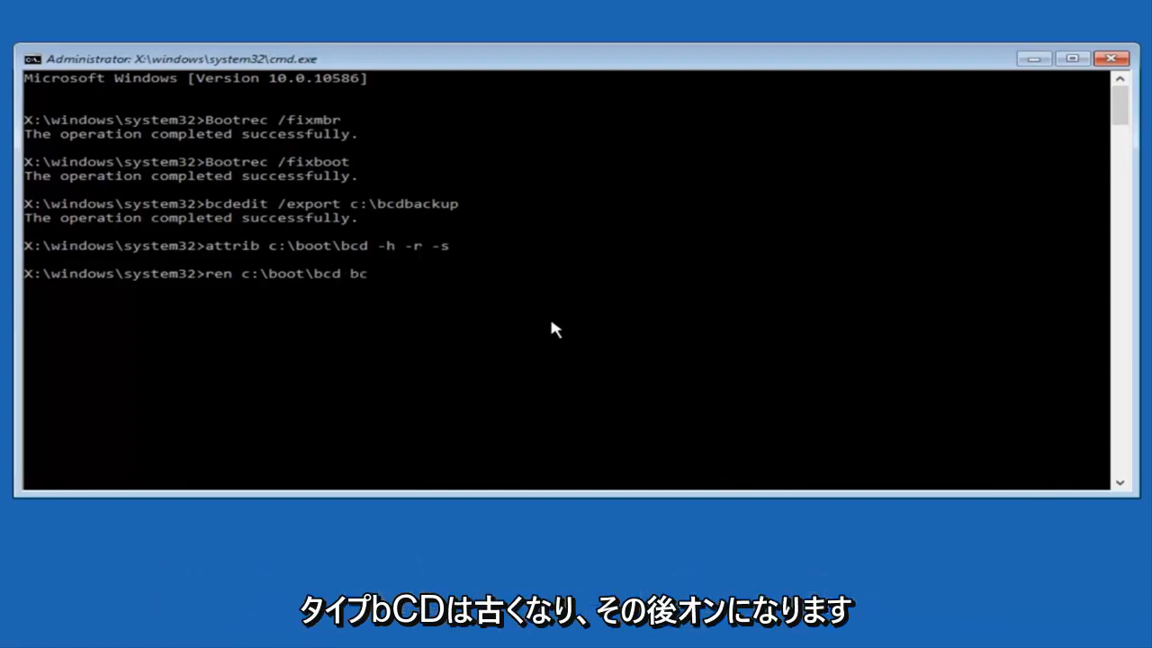
text(d.old)
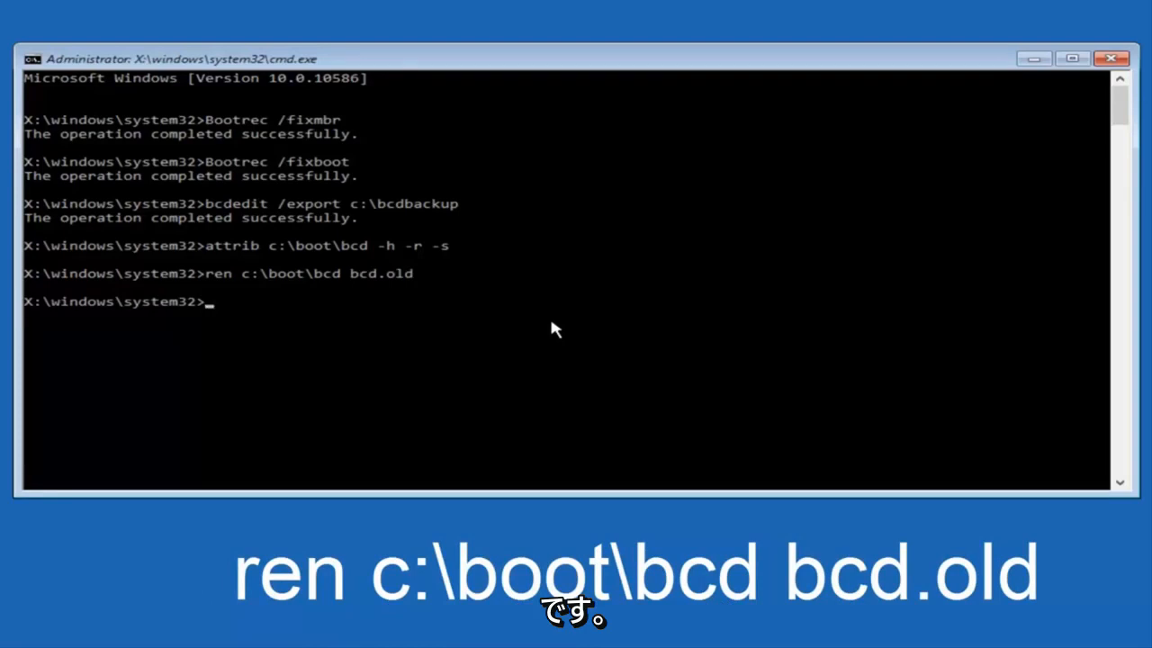
Step: Run bootrec /rebuildbcd and answer Y to add the found C:\Windows installation to the boot list
text(boo)
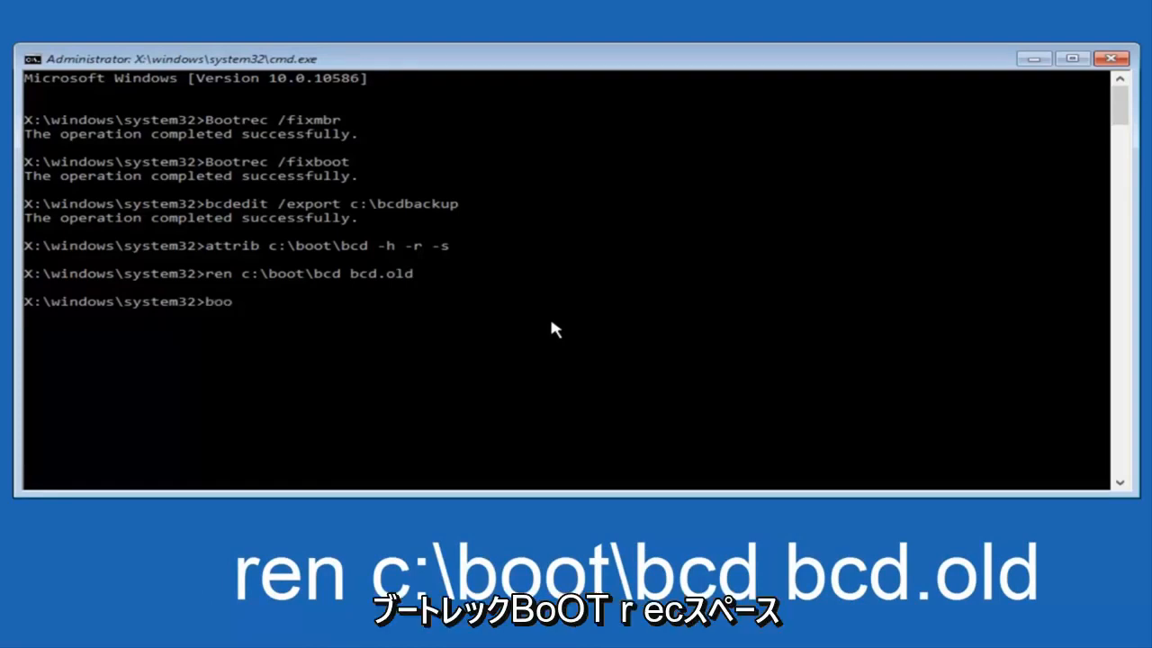
text(trec)
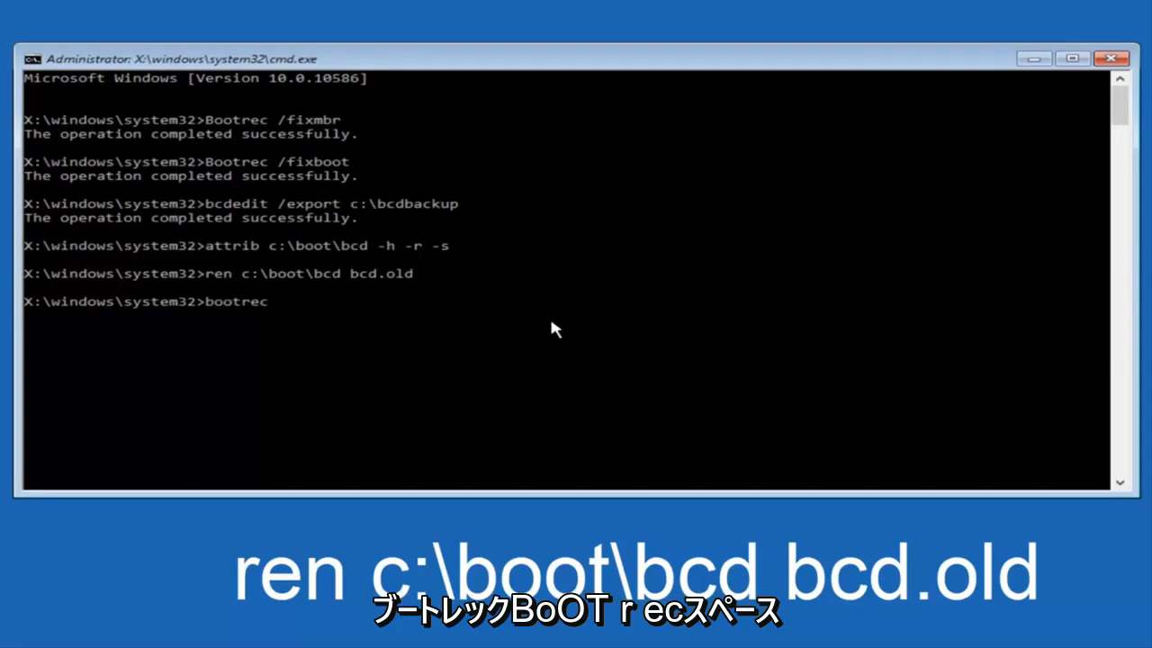
text(/)
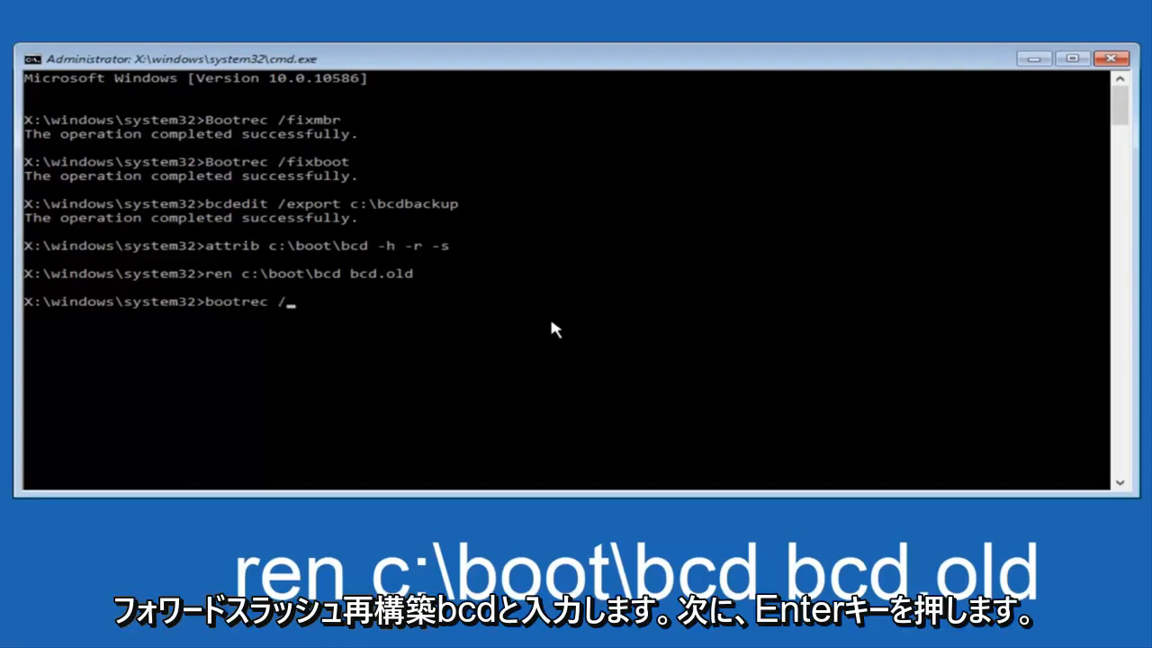
text(rebuildbcd)
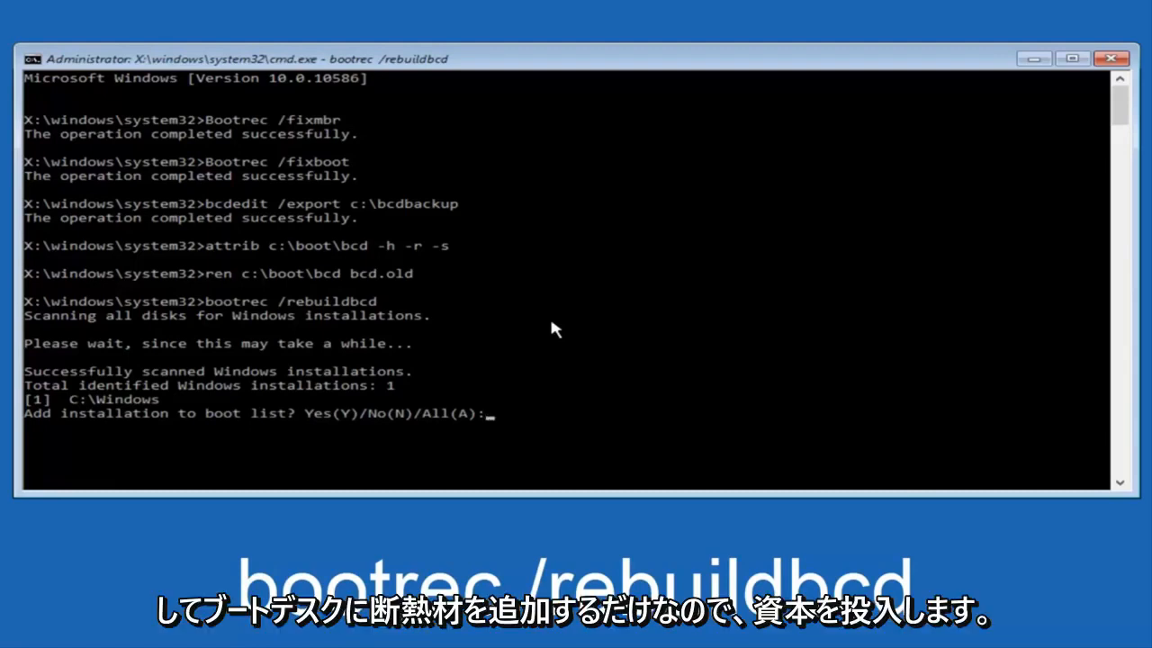
text(Y)
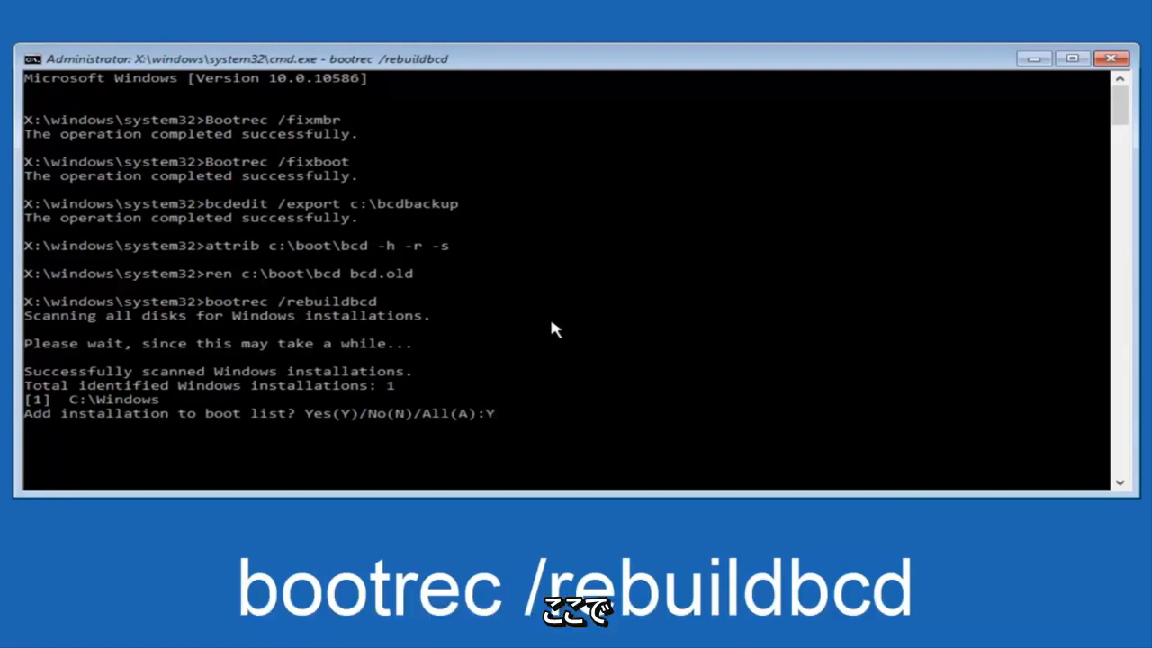